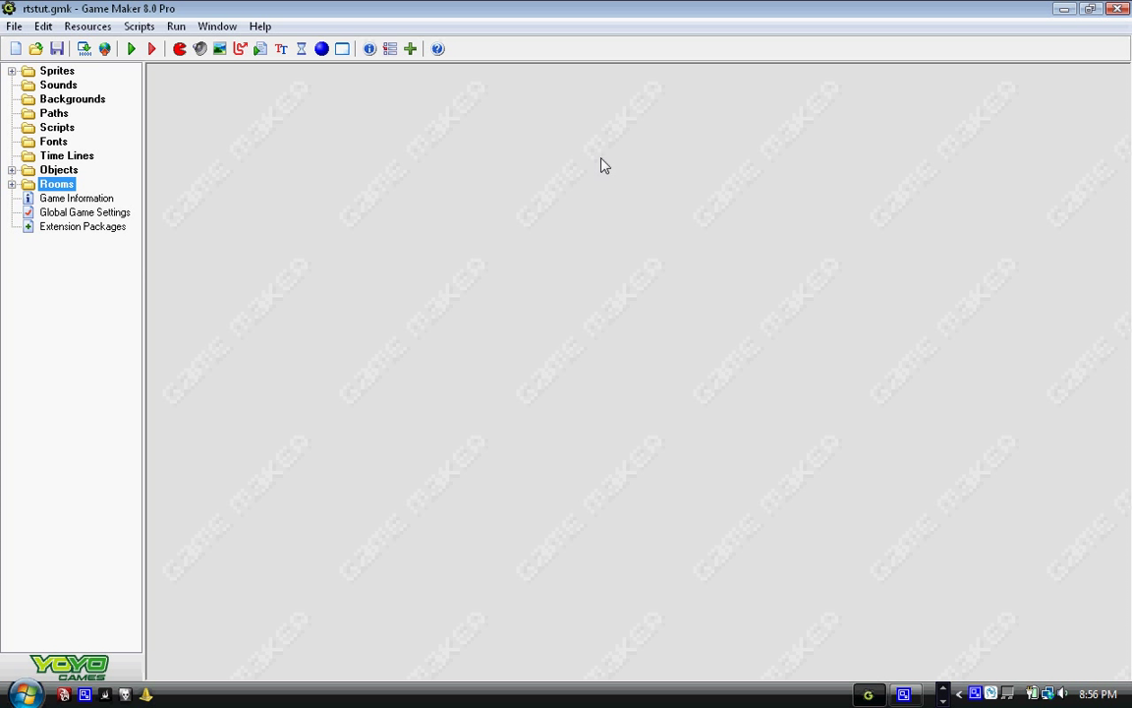
mouse_move(593, 153)
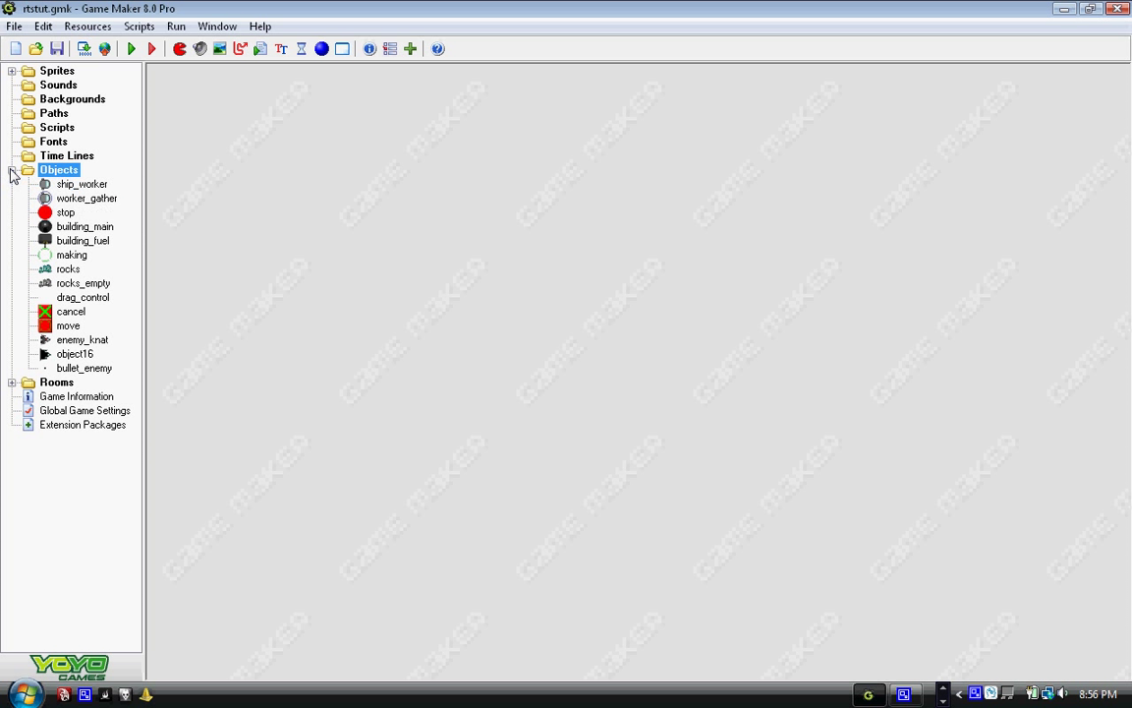
Rename object16 to 'enemy_stealth' in its object properties and confirm.
double_click(75, 353)
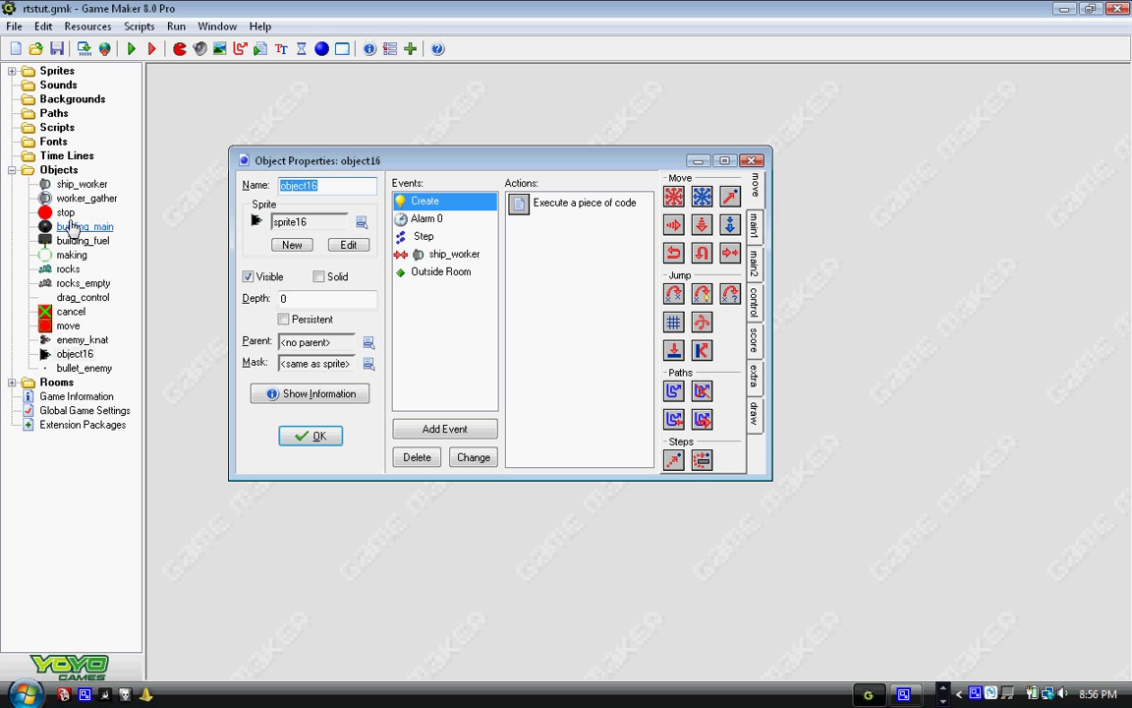
type("enemy_s")
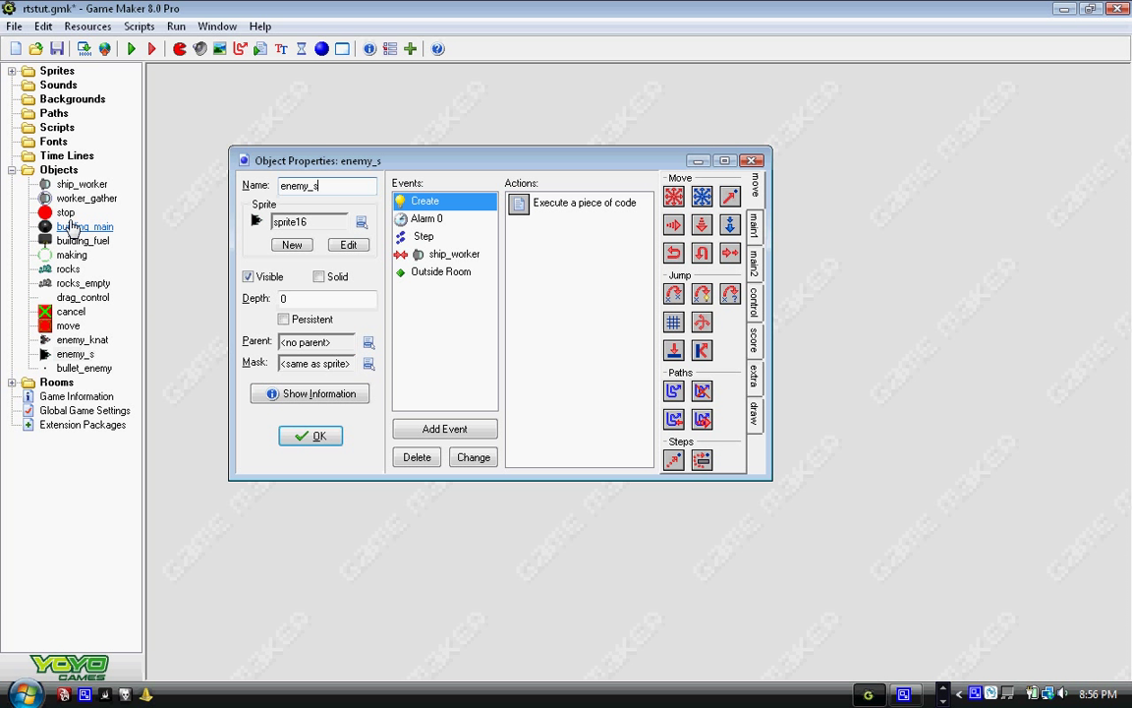
left_click(310, 435)
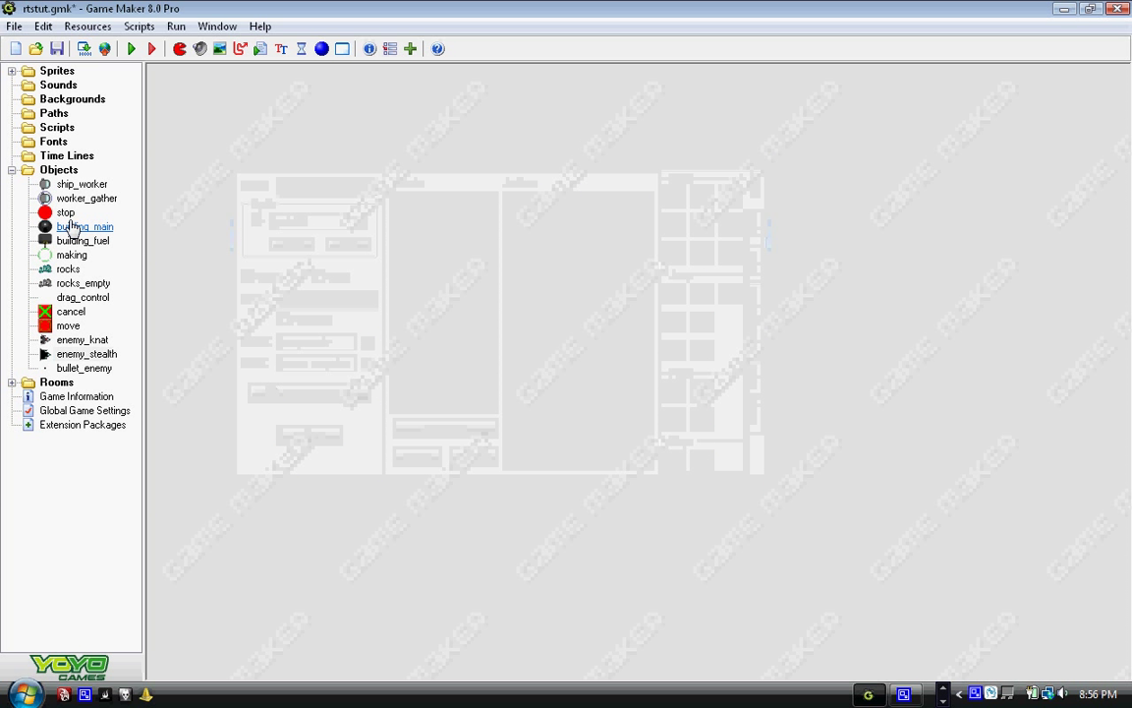
Open enemy_knat's object properties and select its Step event.
double_click(71, 353)
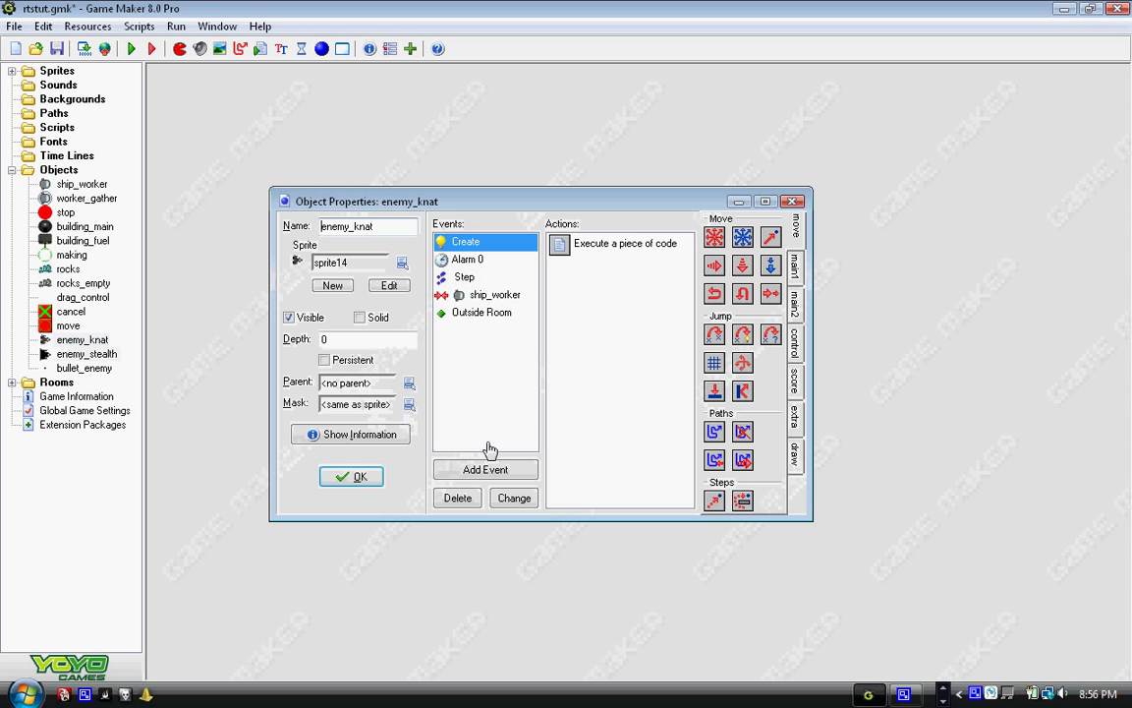
mouse_move(482, 385)
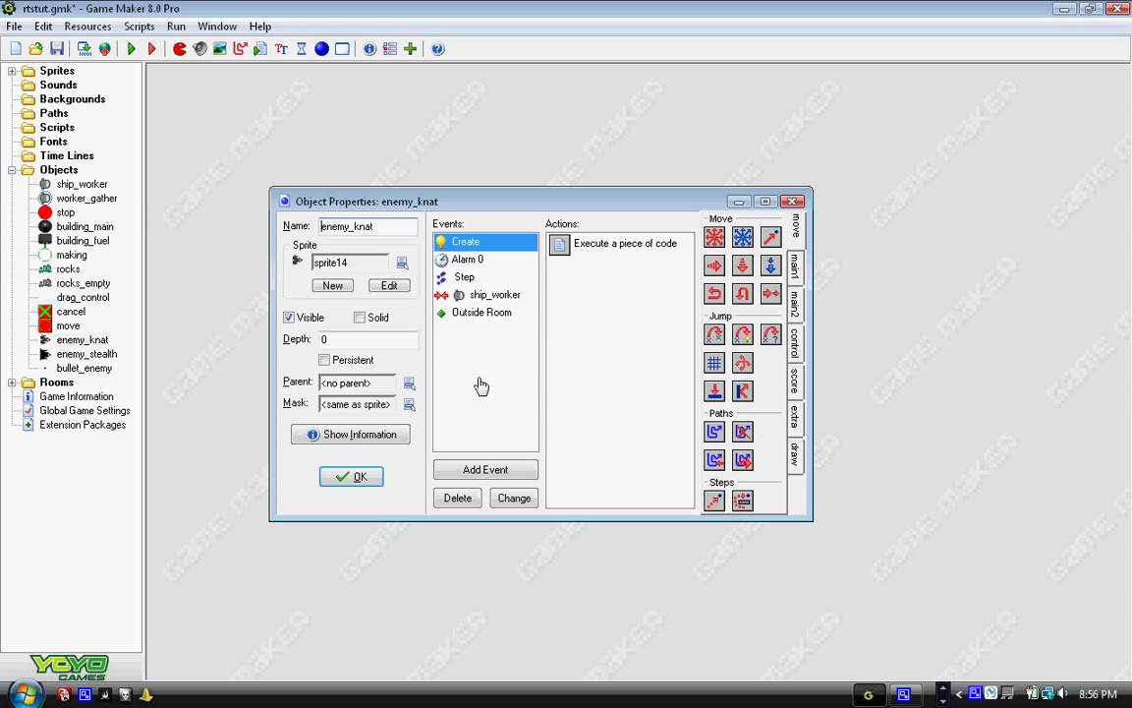
left_click(464, 276)
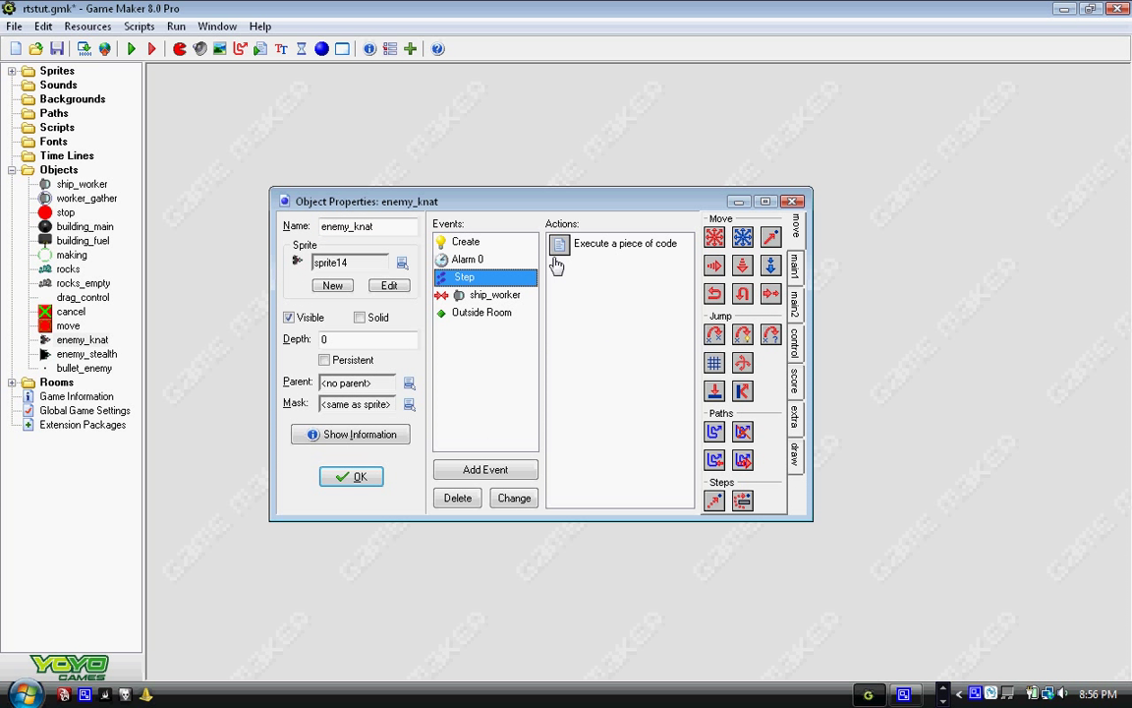
In enemy_knat's Step code, retype the else branch line as 'attack = 0;'.
double_click(625, 243)
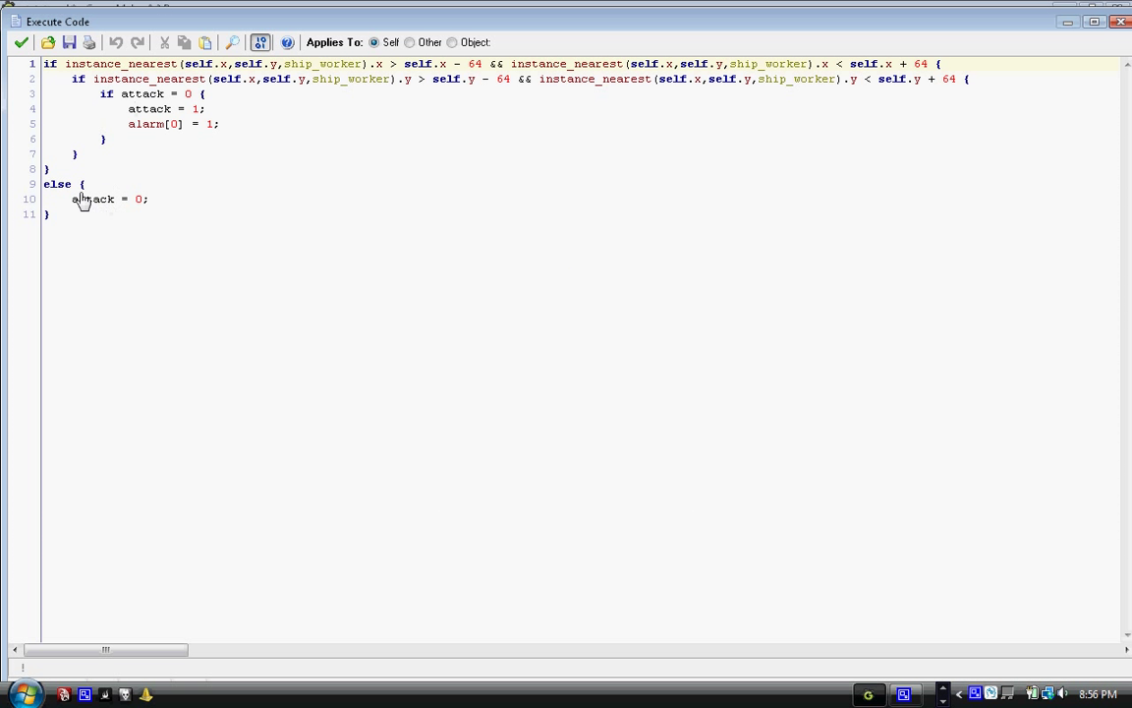
left_click(115, 42)
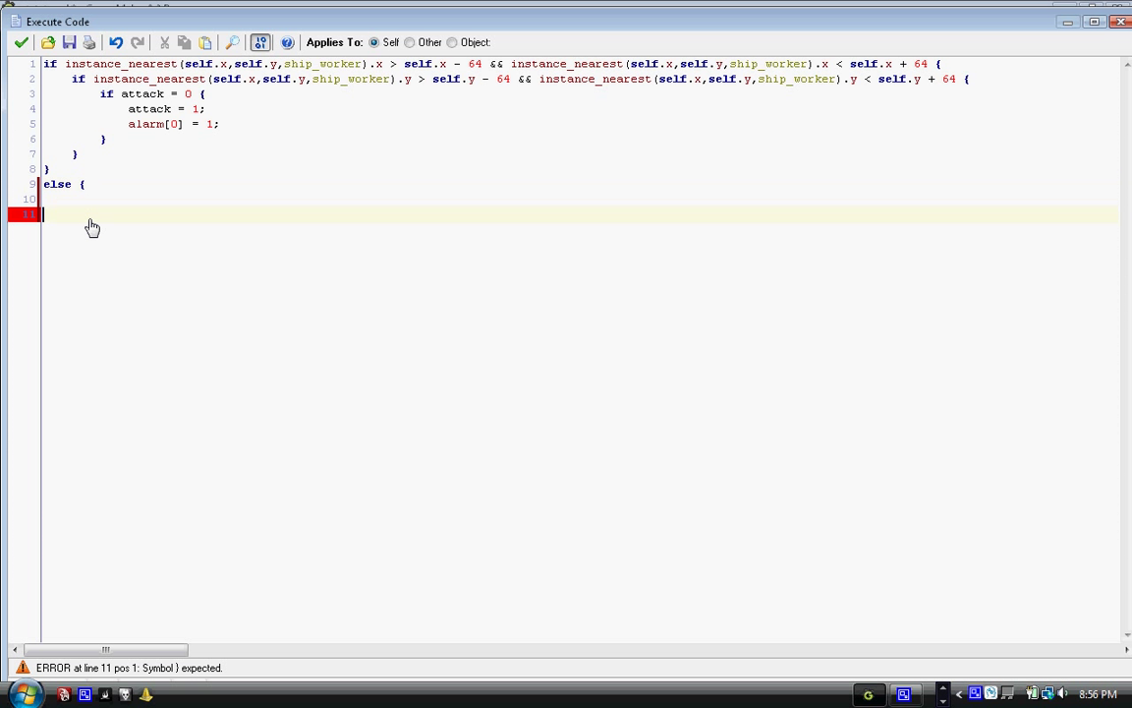
type("}")
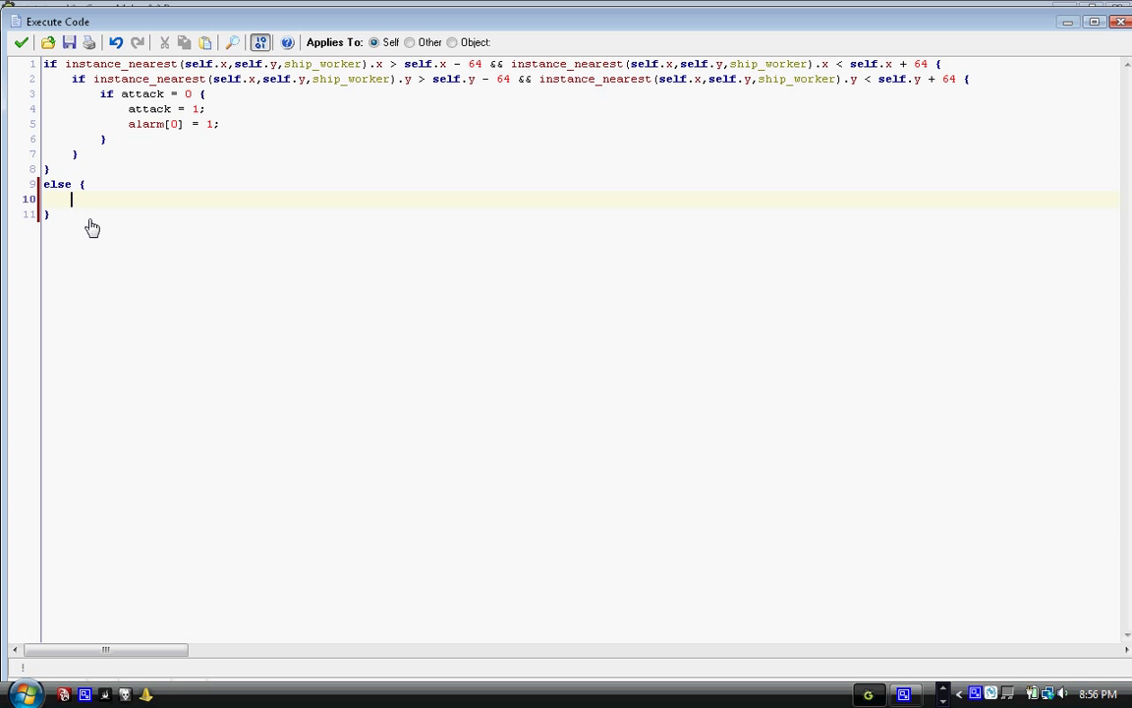
type("attack =")
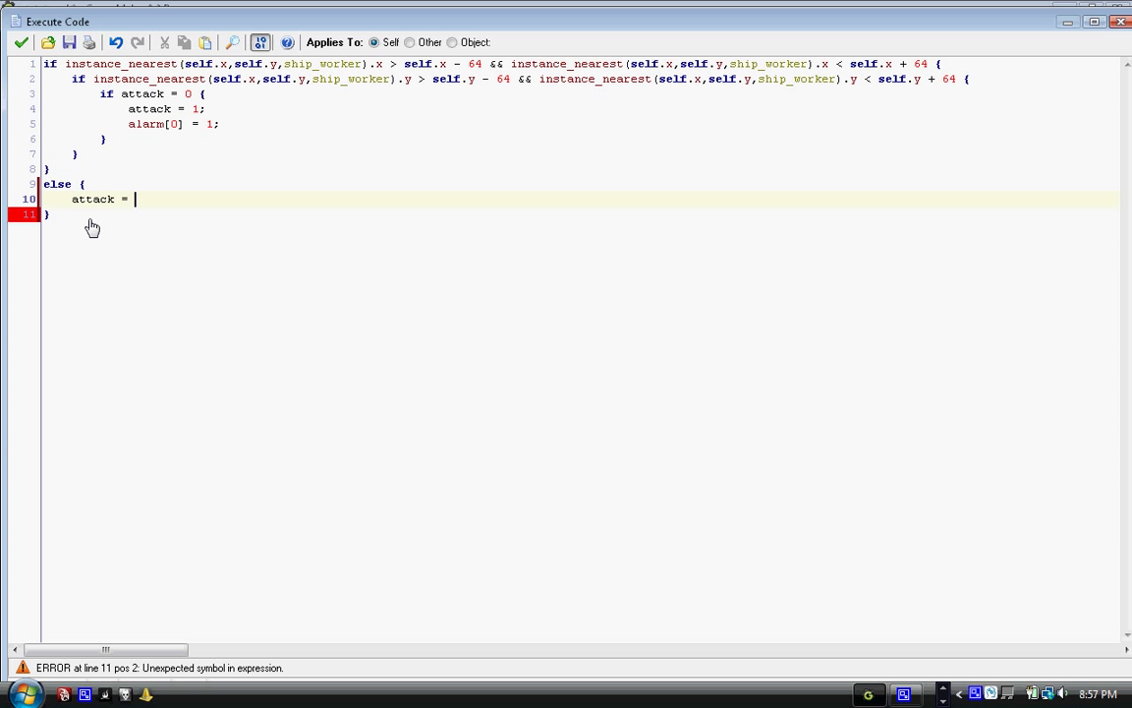
type("0;")
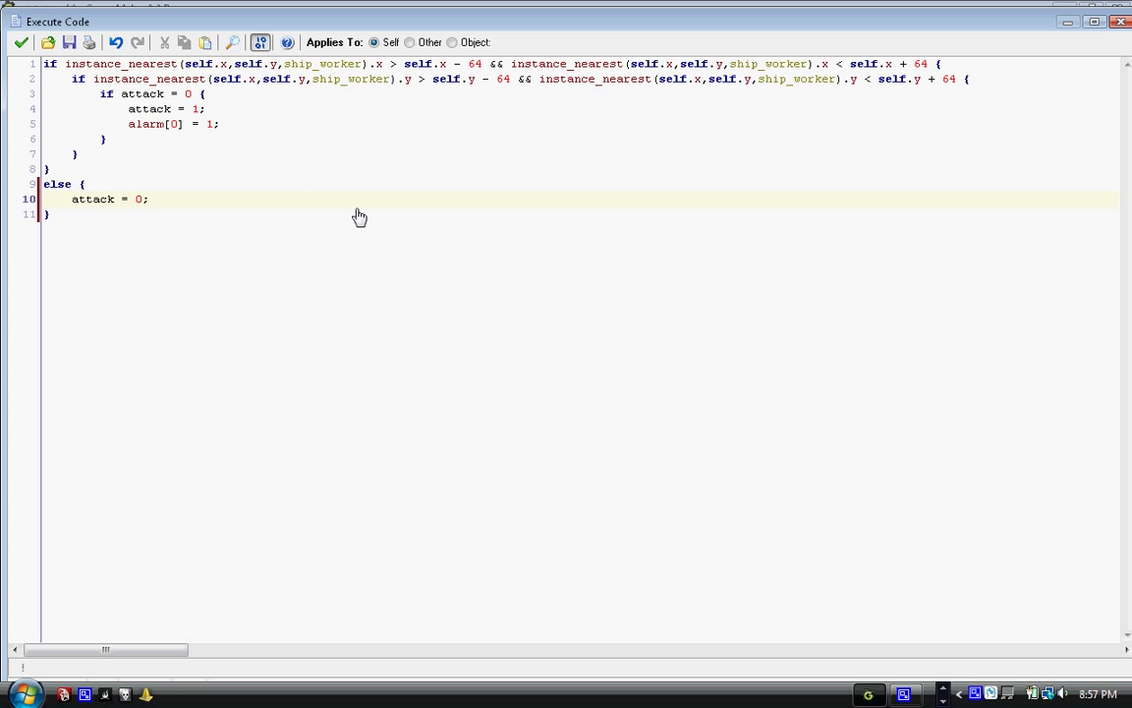
mouse_move(353, 257)
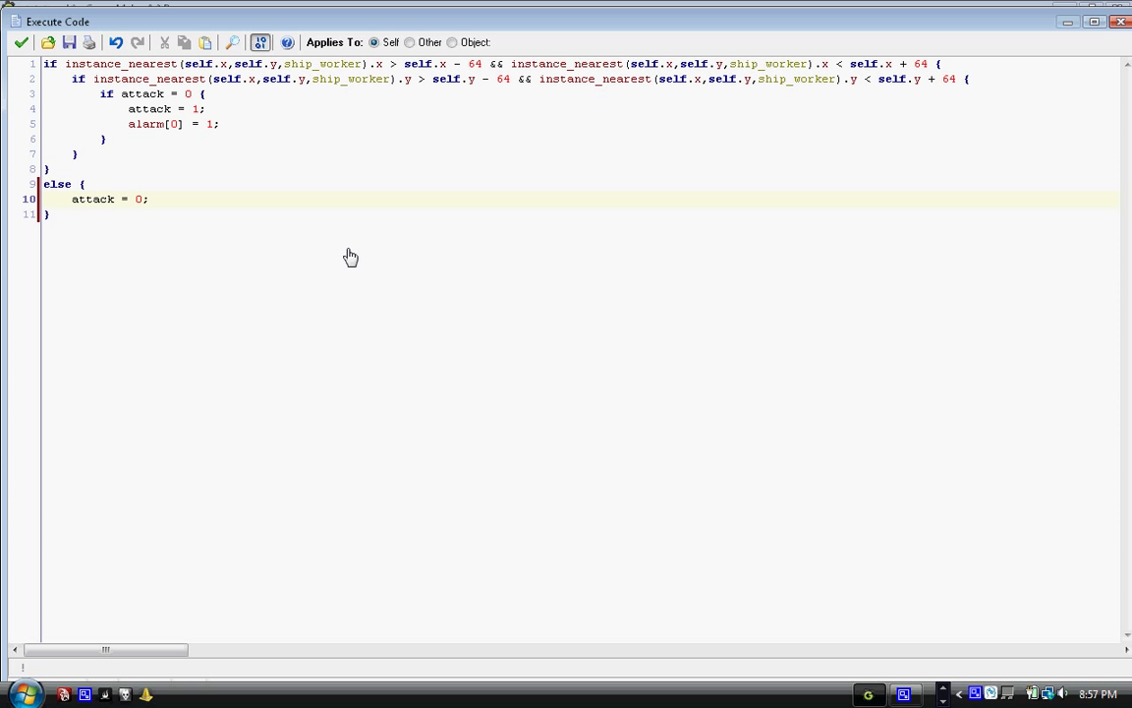
mouse_move(346, 257)
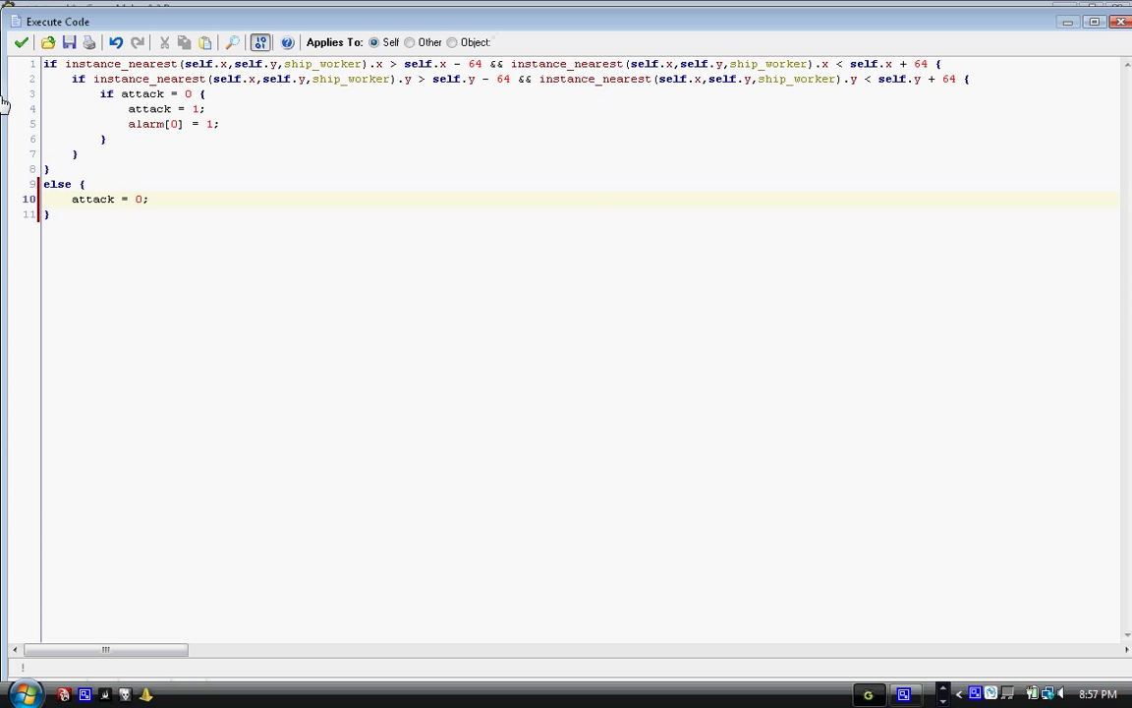
Save and close enemy_knat's code and properties, then briefly open and close enemy_stealth.
left_click(21, 43)
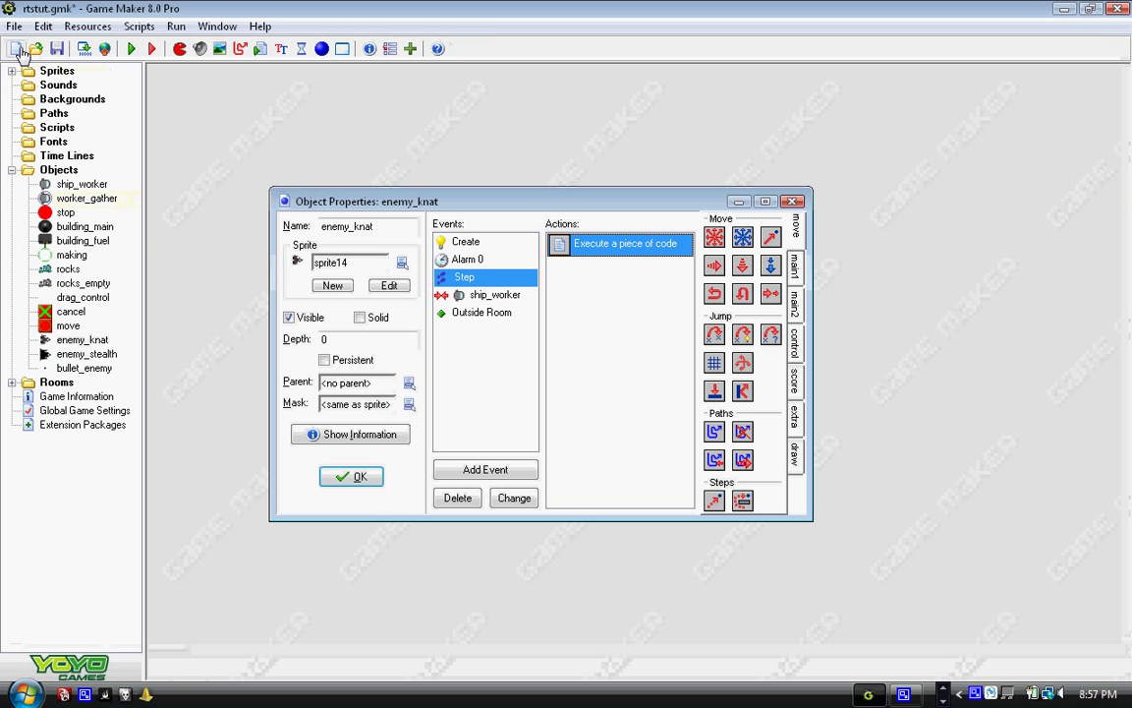
left_click(351, 476)
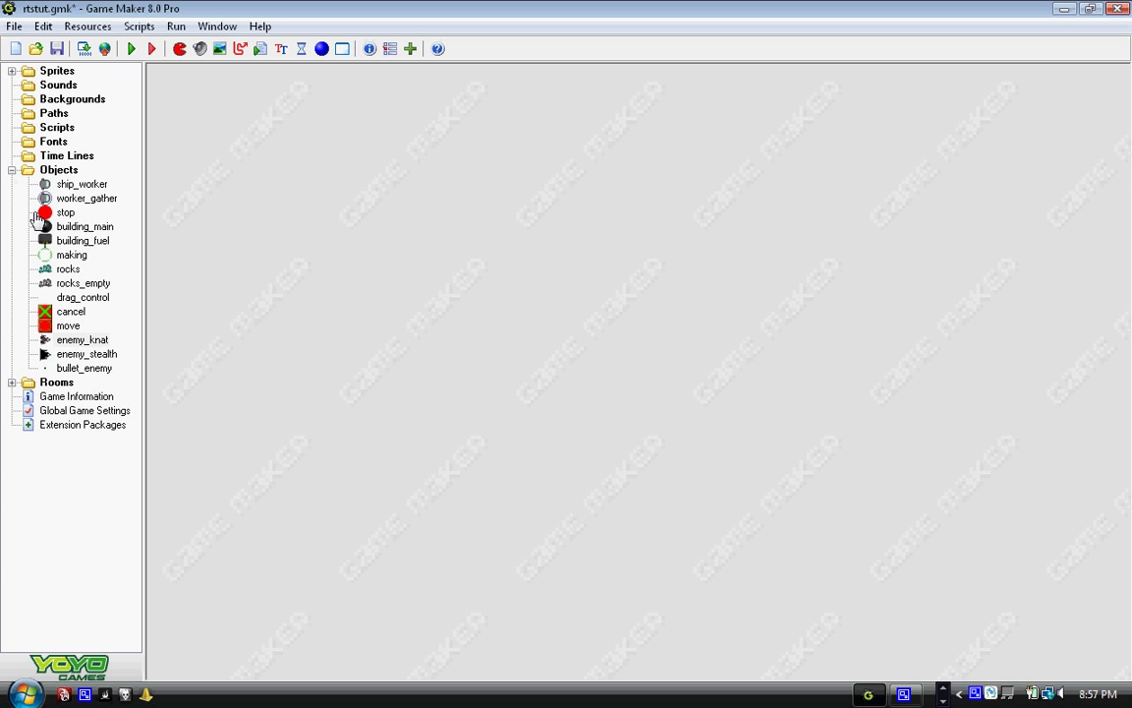
double_click(87, 354)
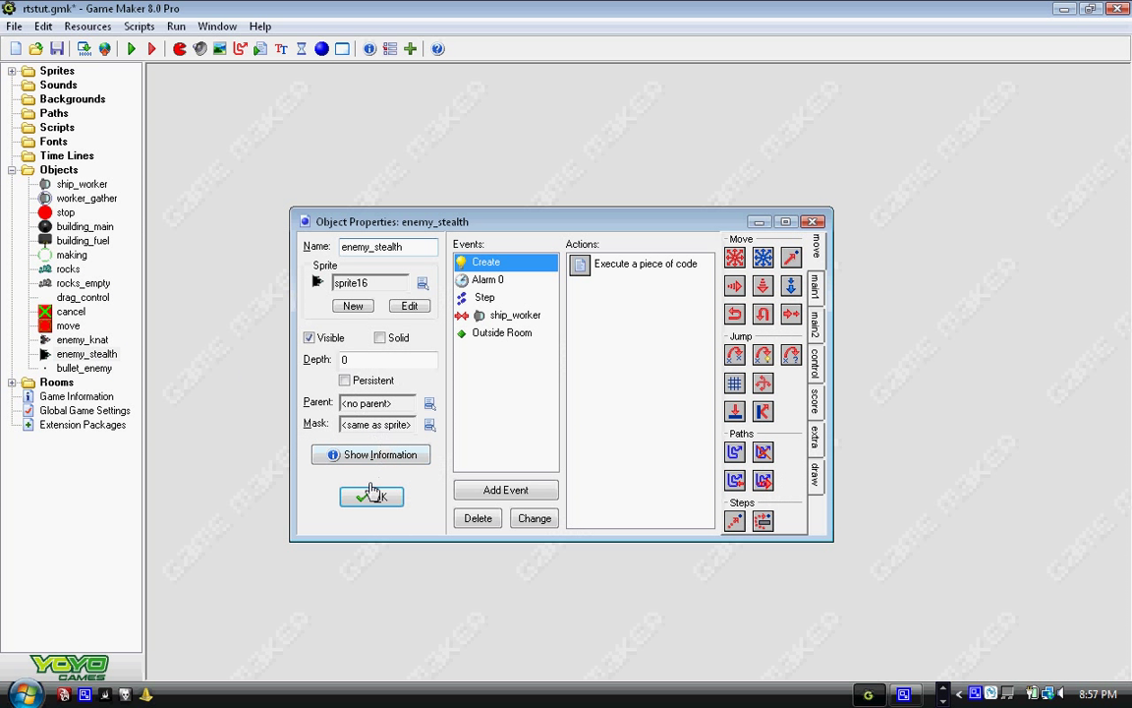
left_click(372, 496)
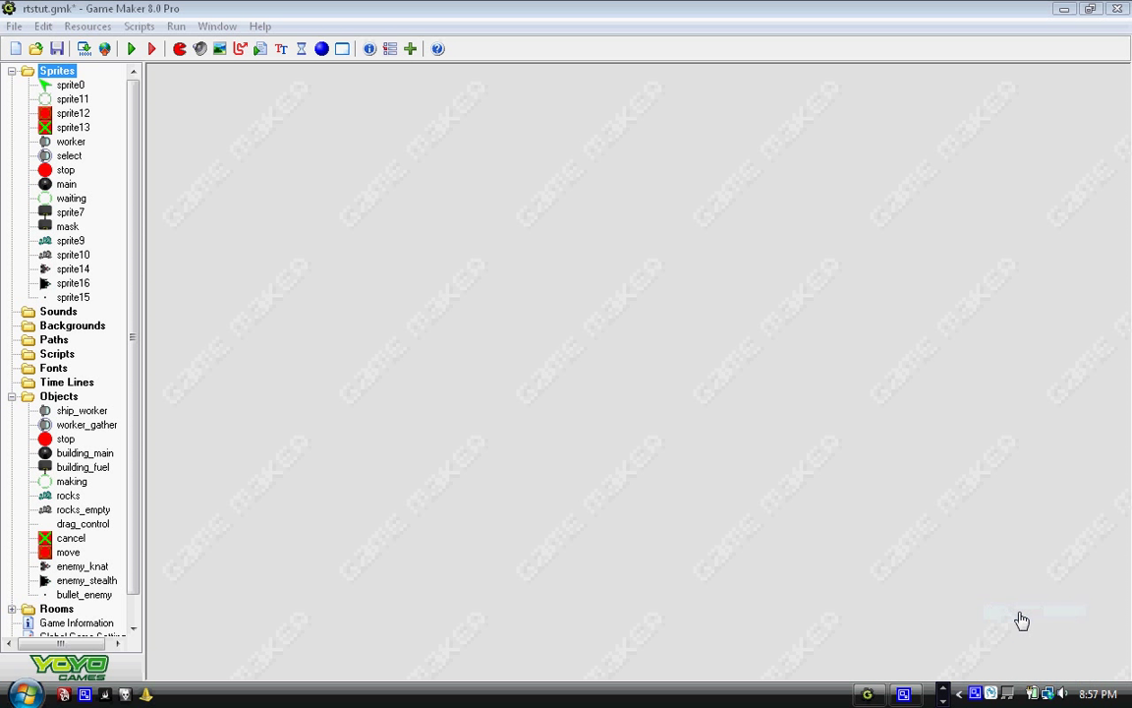
mouse_move(968, 541)
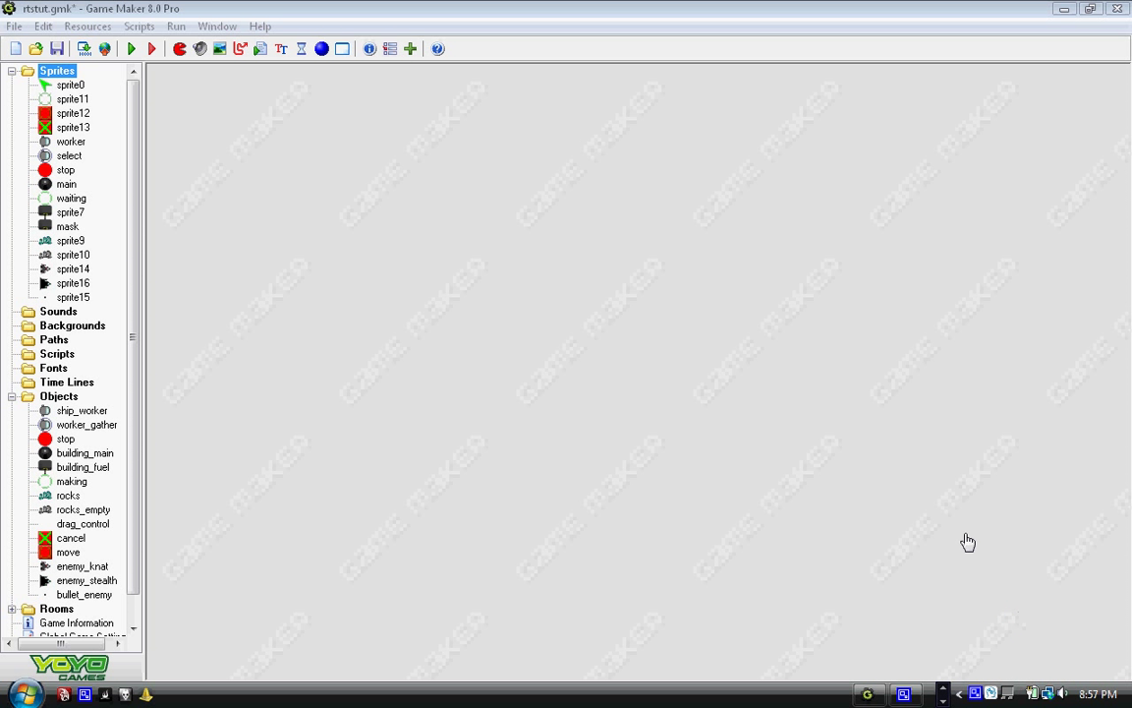
mouse_move(441, 41)
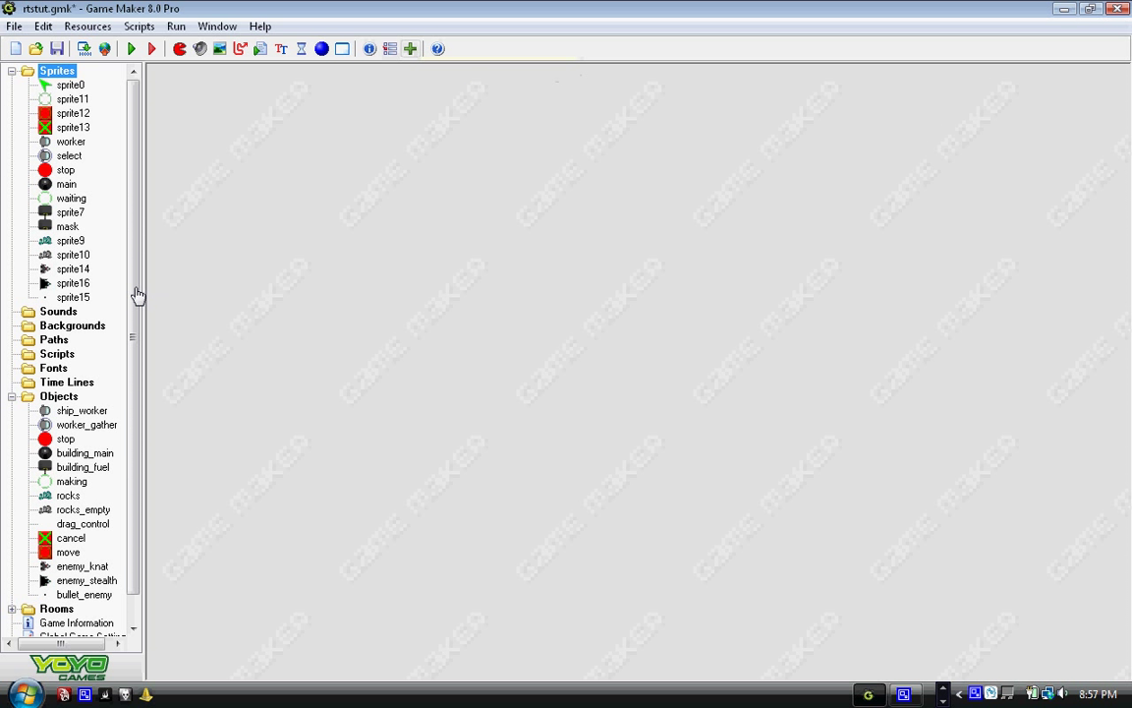
Open sprite16 in the image editor and zoom in to inspect its image.
double_click(72, 283)
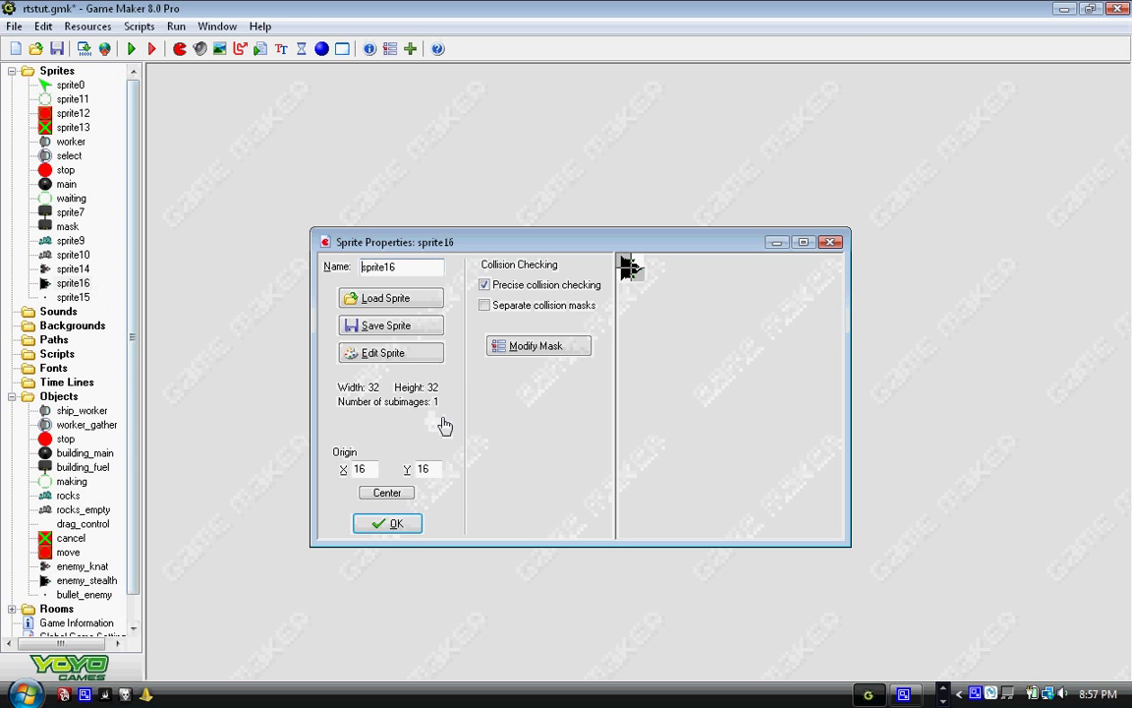
left_click(390, 353)
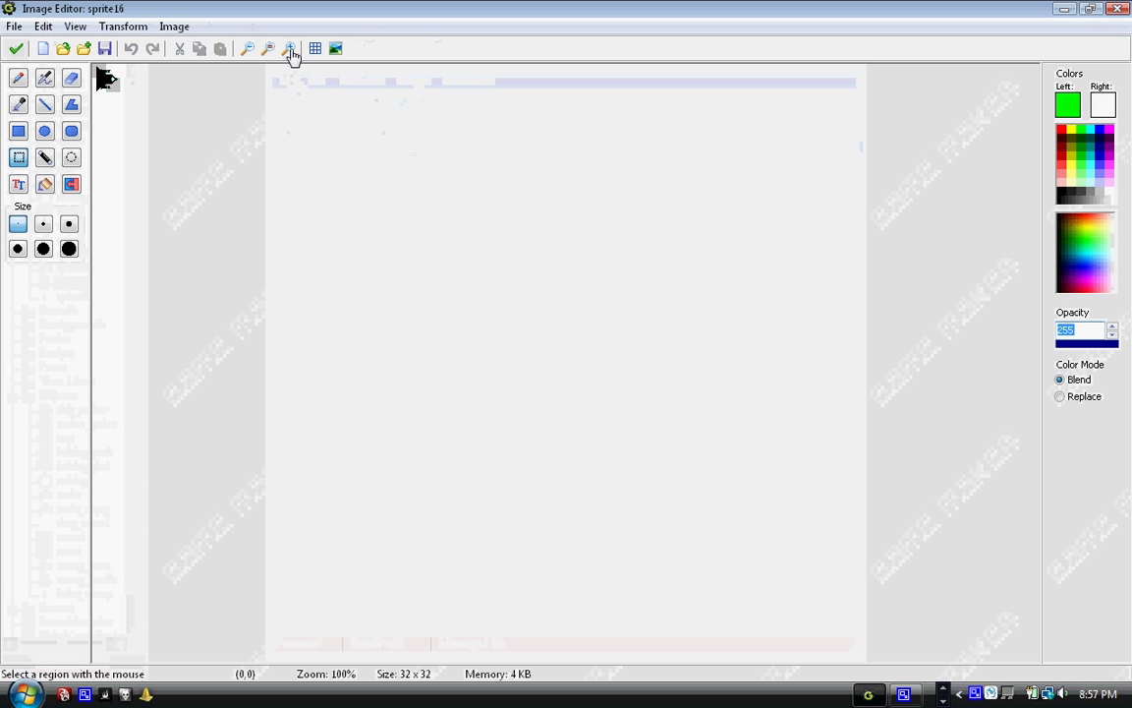
left_click(290, 48)
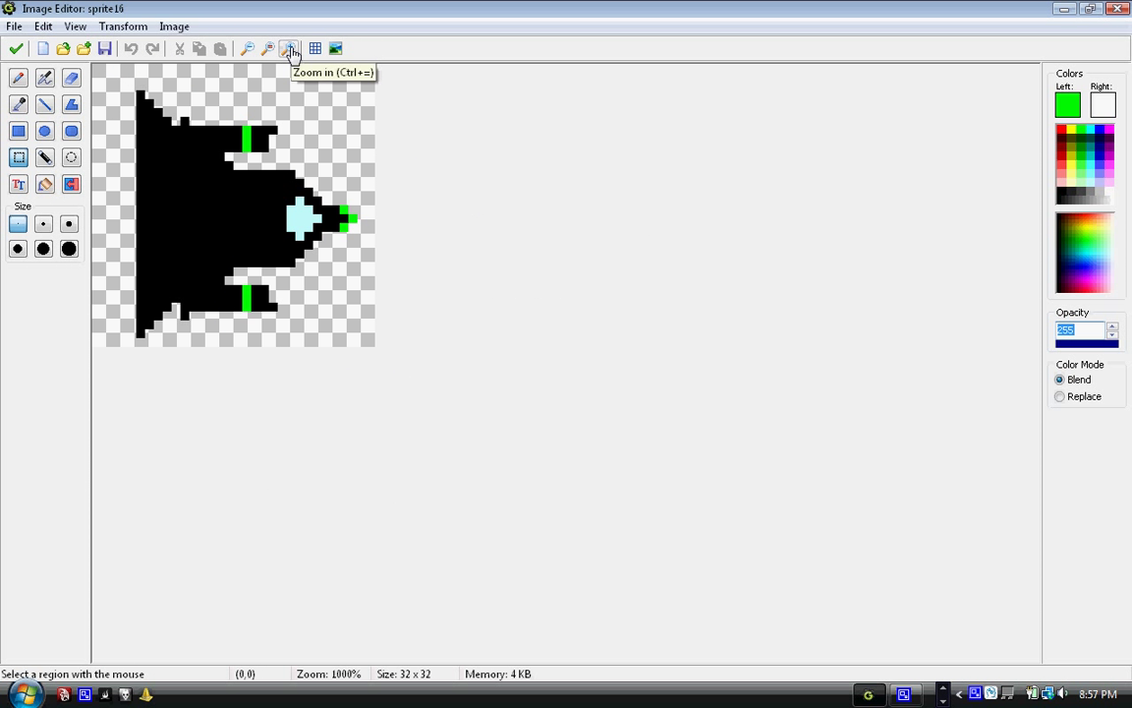
mouse_move(149, 114)
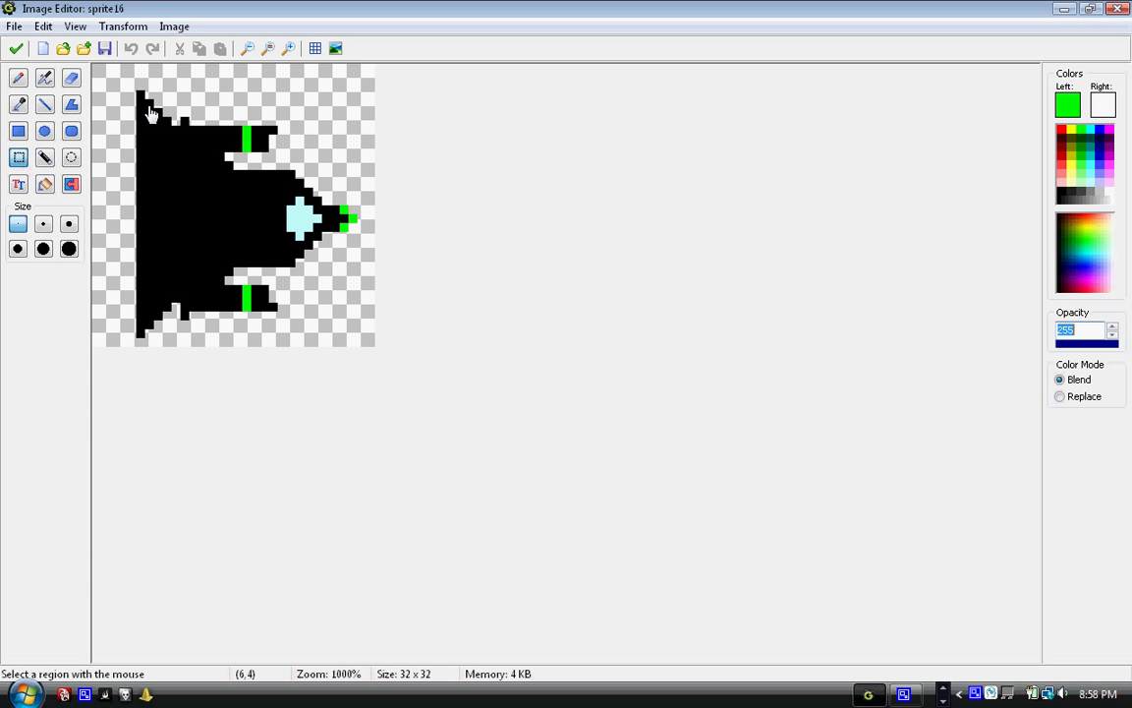
left_click_drag(145, 93, 349, 339)
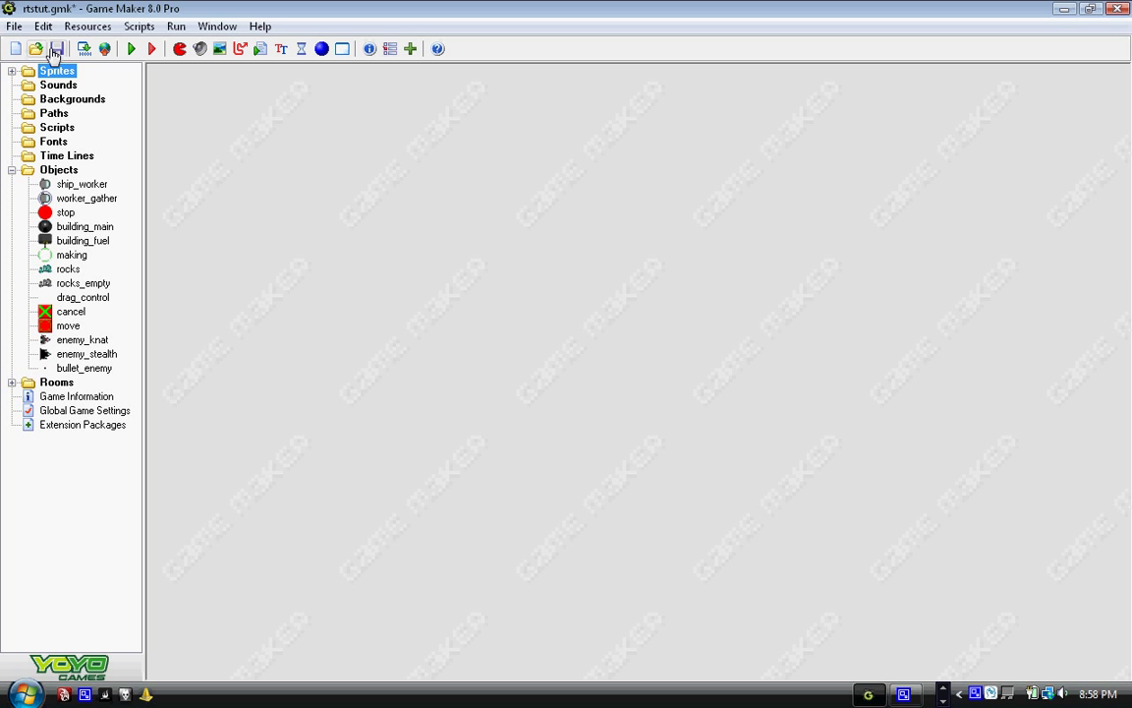
Reopen enemy_stealth's object properties and select its Step event.
double_click(87, 354)
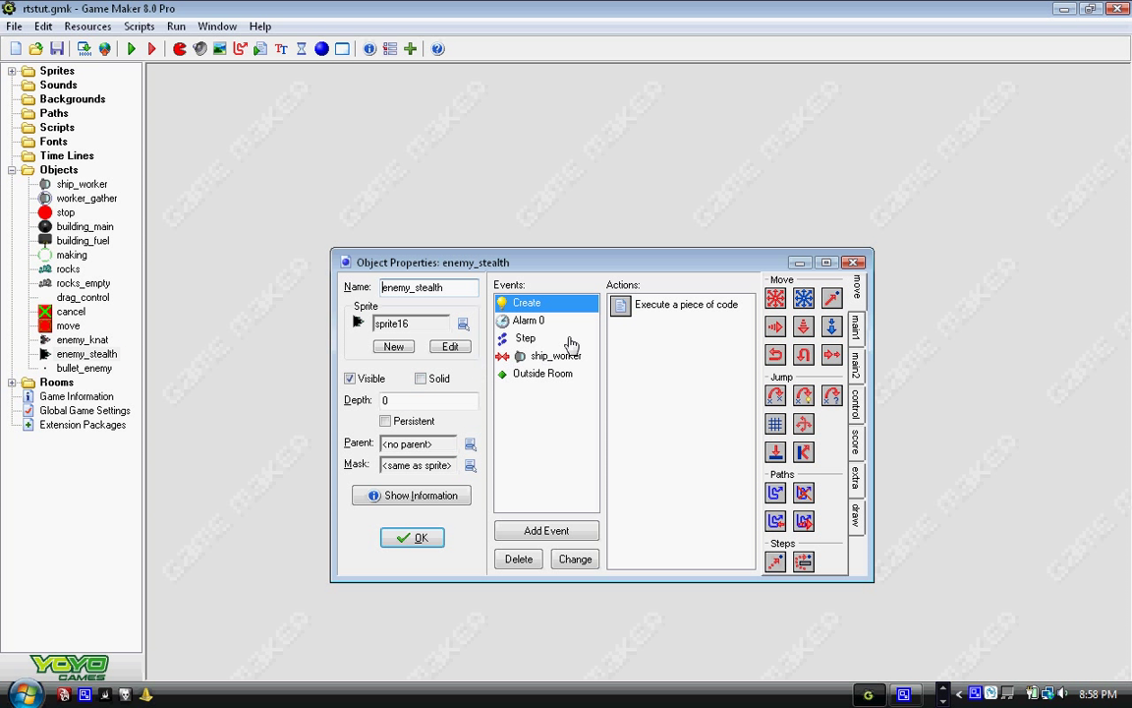
mouse_move(501, 451)
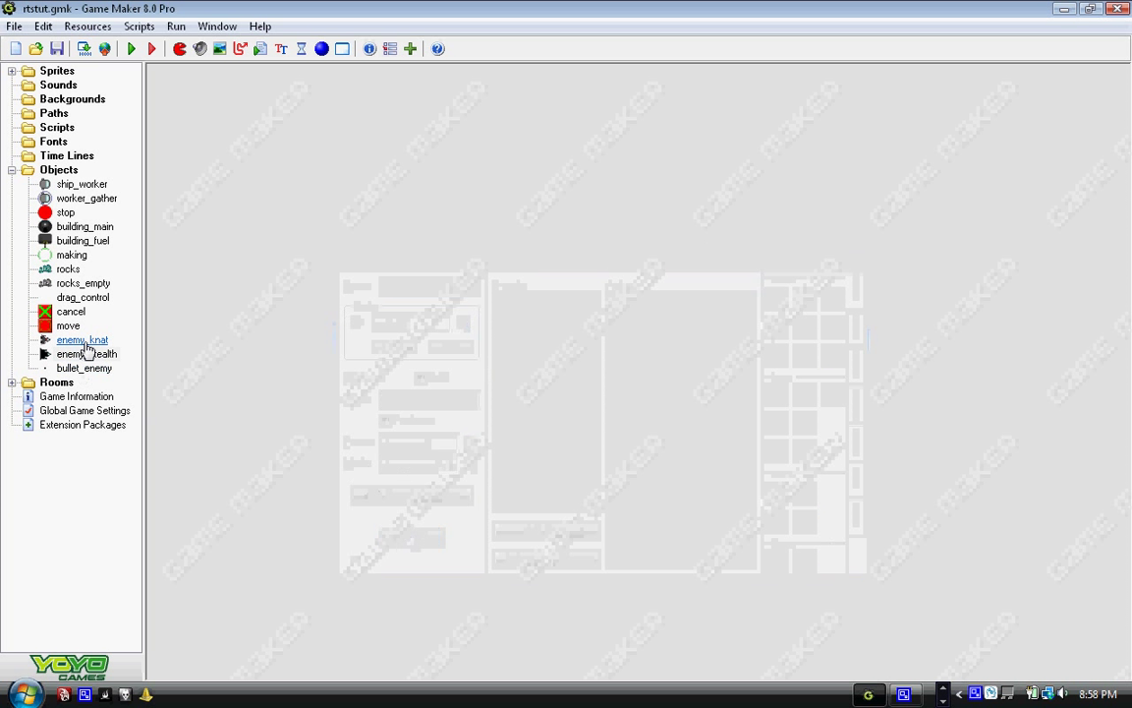
left_click(86, 354)
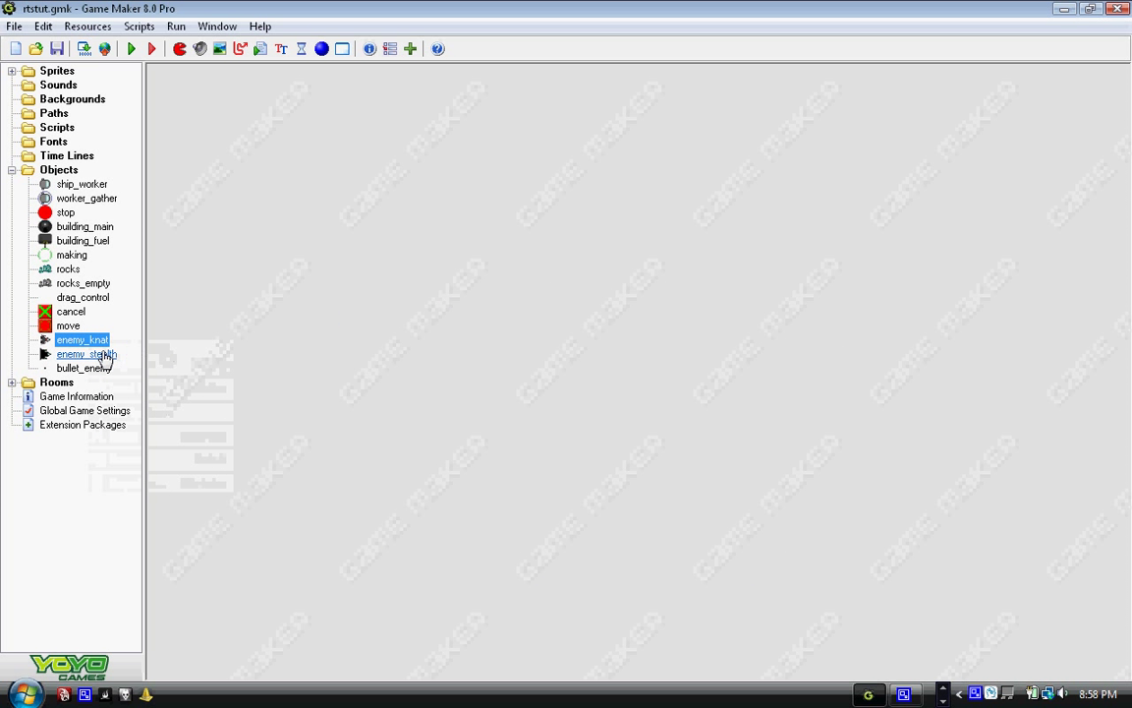
double_click(87, 353)
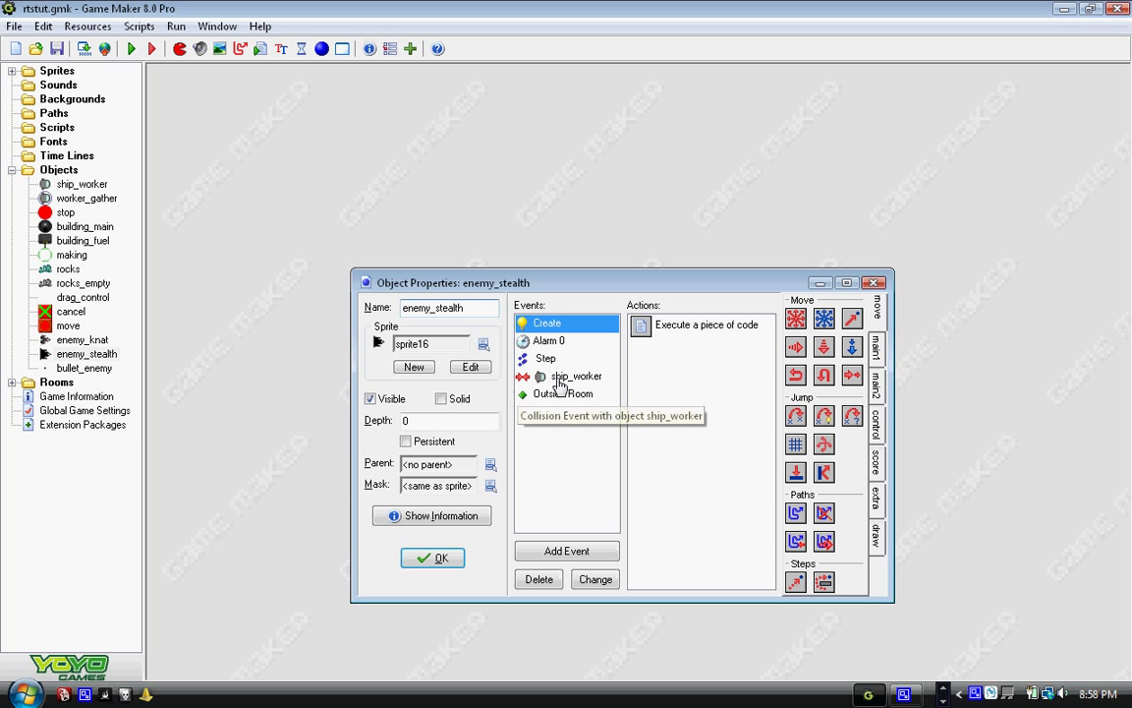
left_click(546, 358)
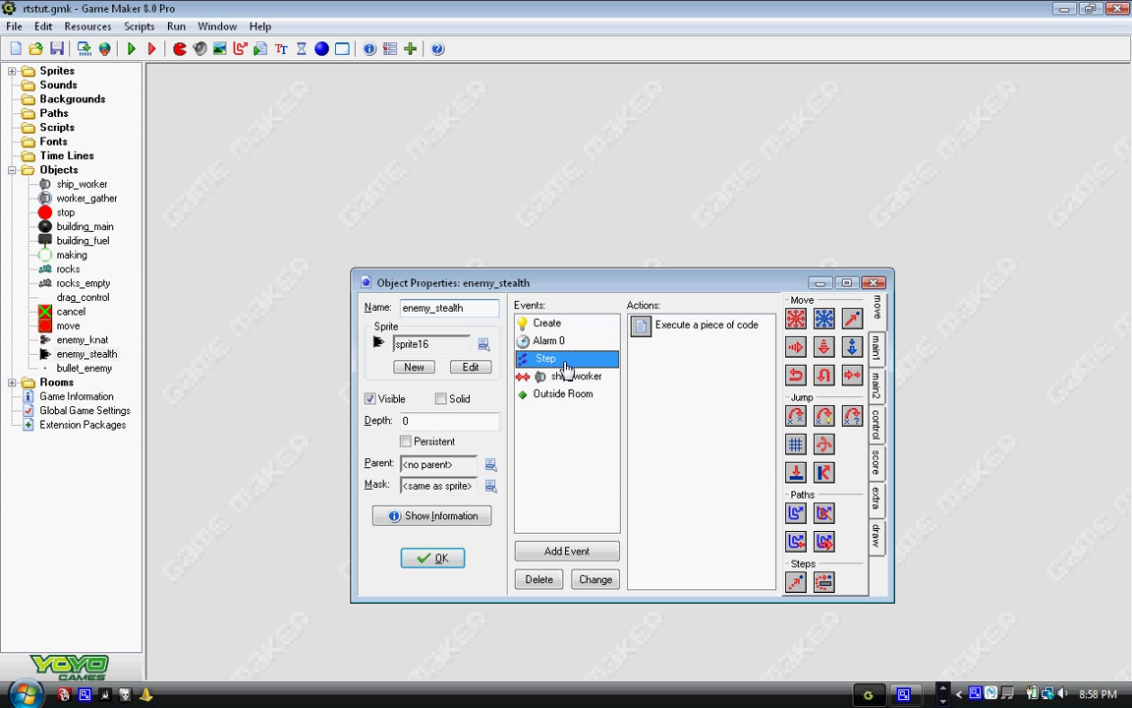
mouse_move(649, 344)
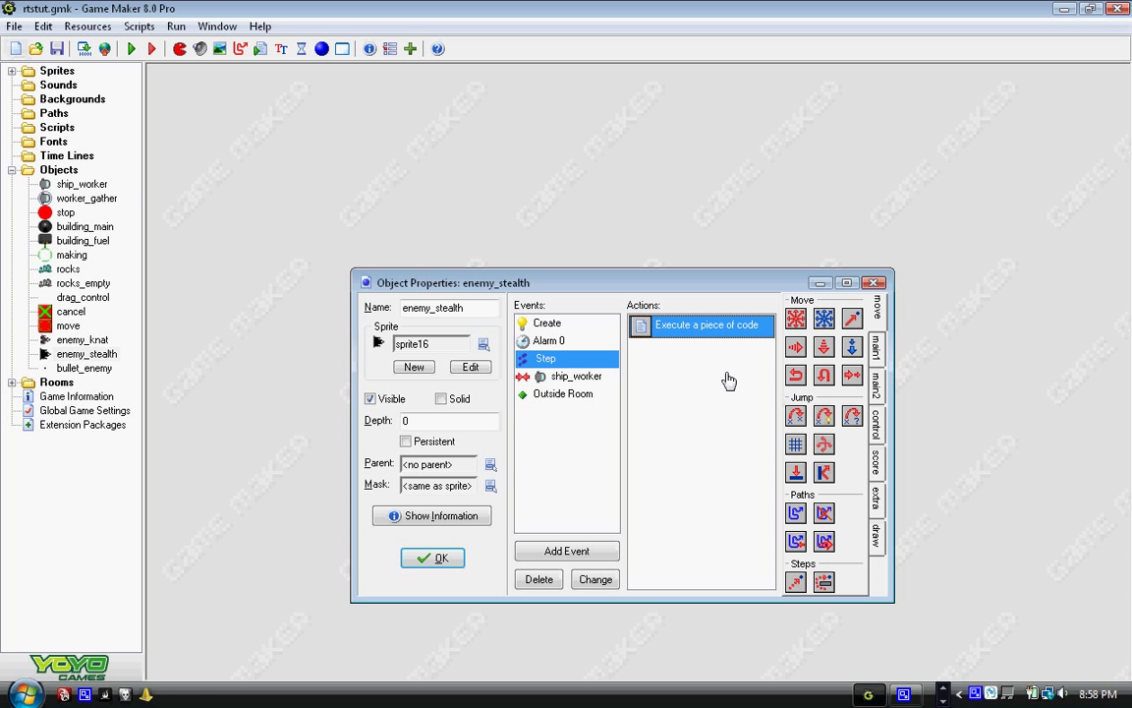
double_click(705, 324)
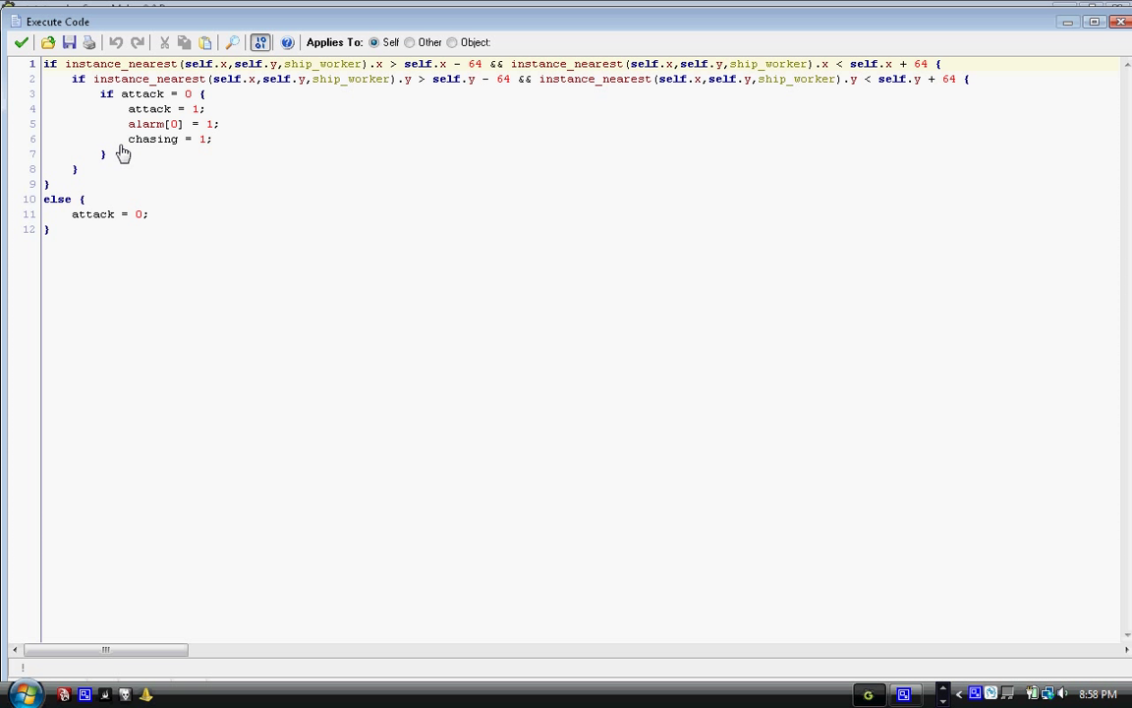
mouse_move(136, 106)
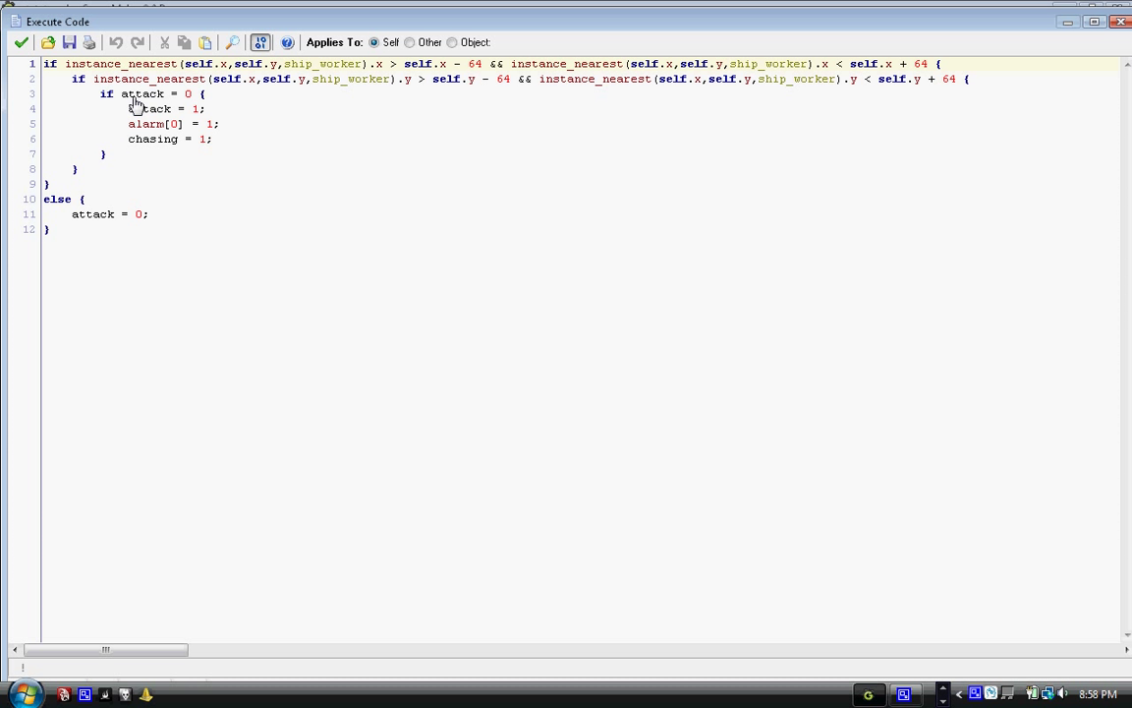
mouse_move(125, 126)
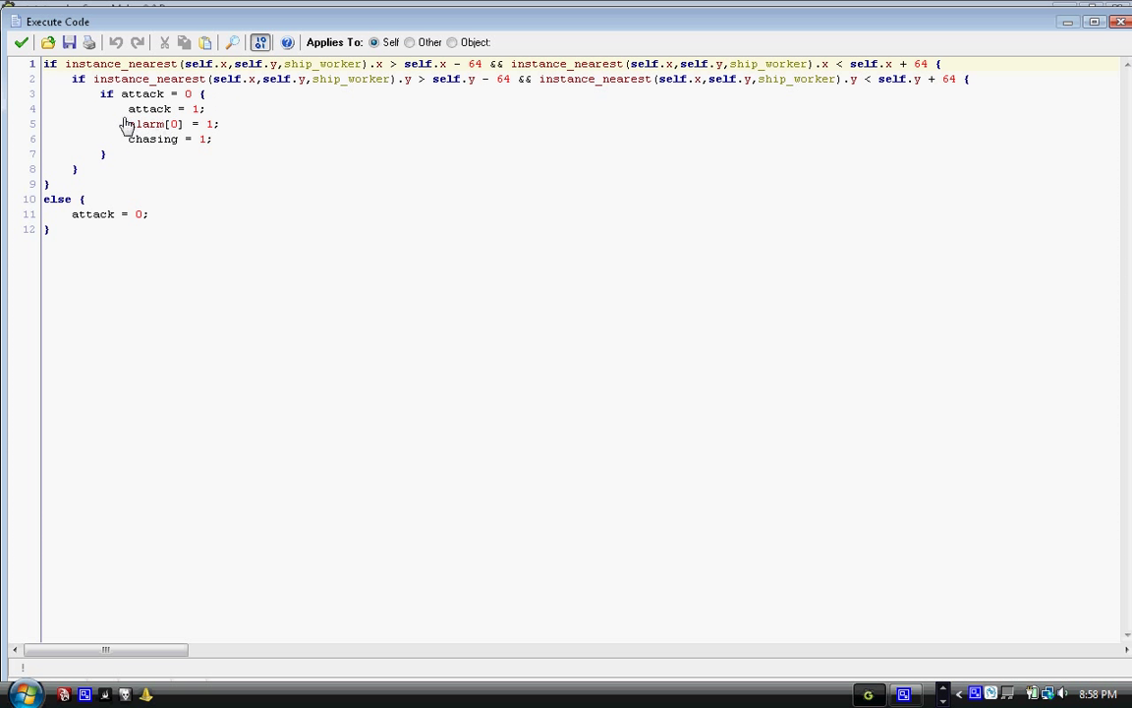
mouse_move(216, 109)
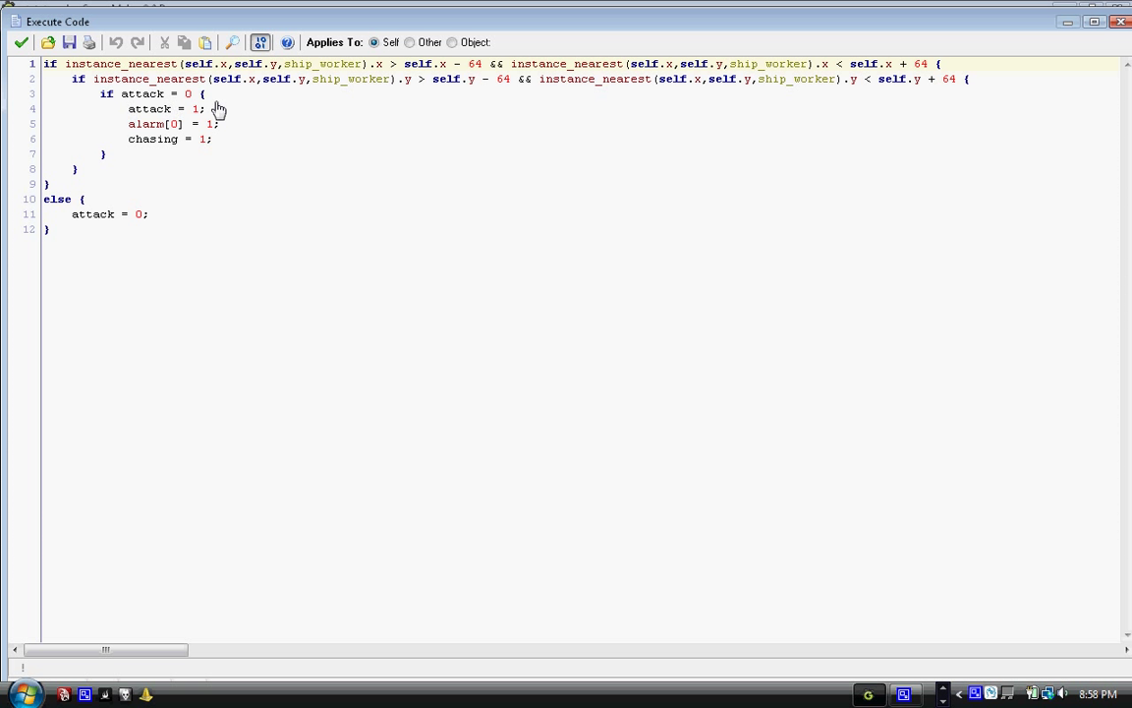
mouse_move(240, 133)
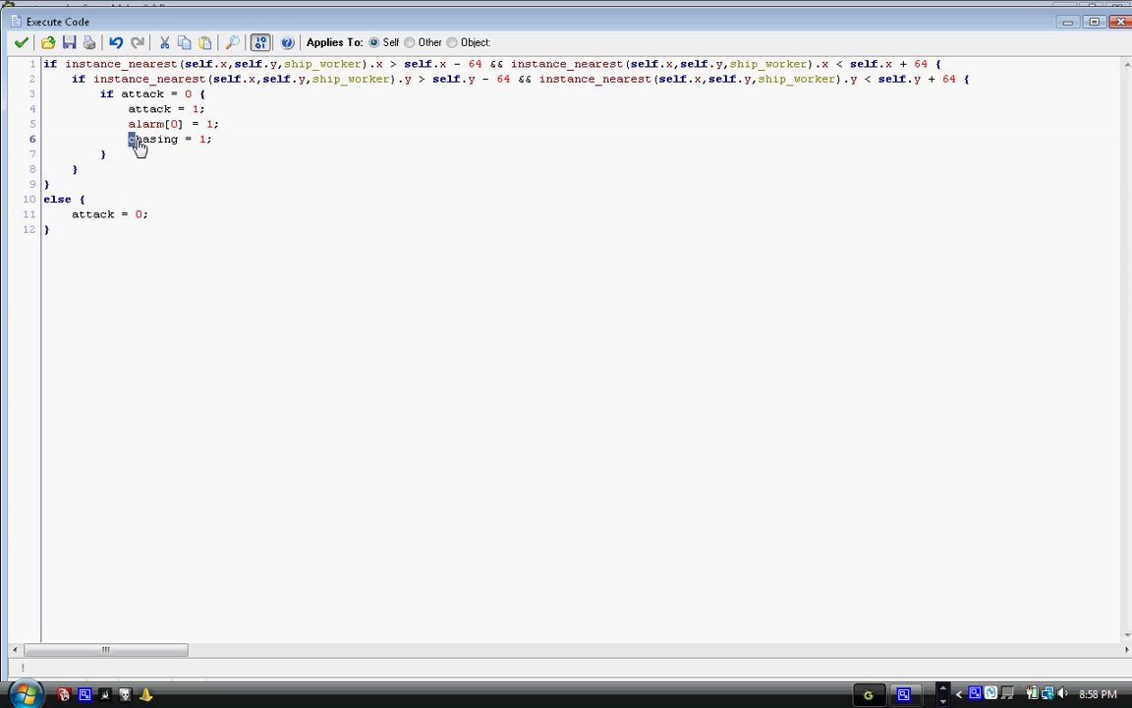
double_click(152, 139)
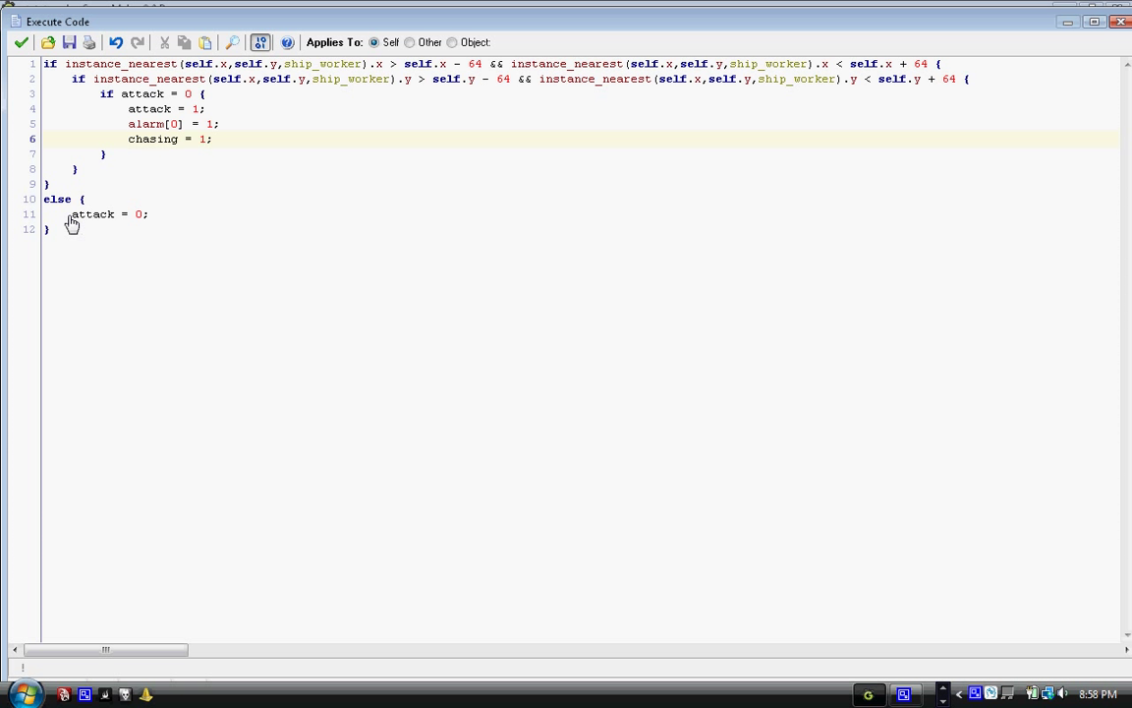
left_click(143, 214)
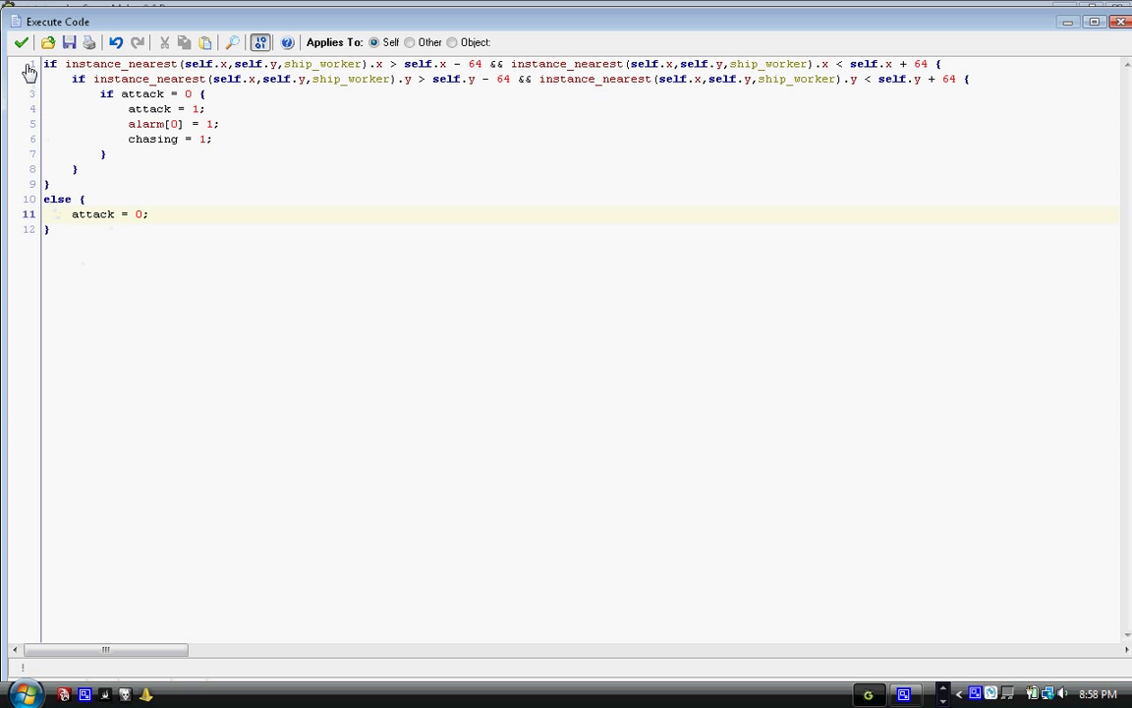
left_click(21, 41)
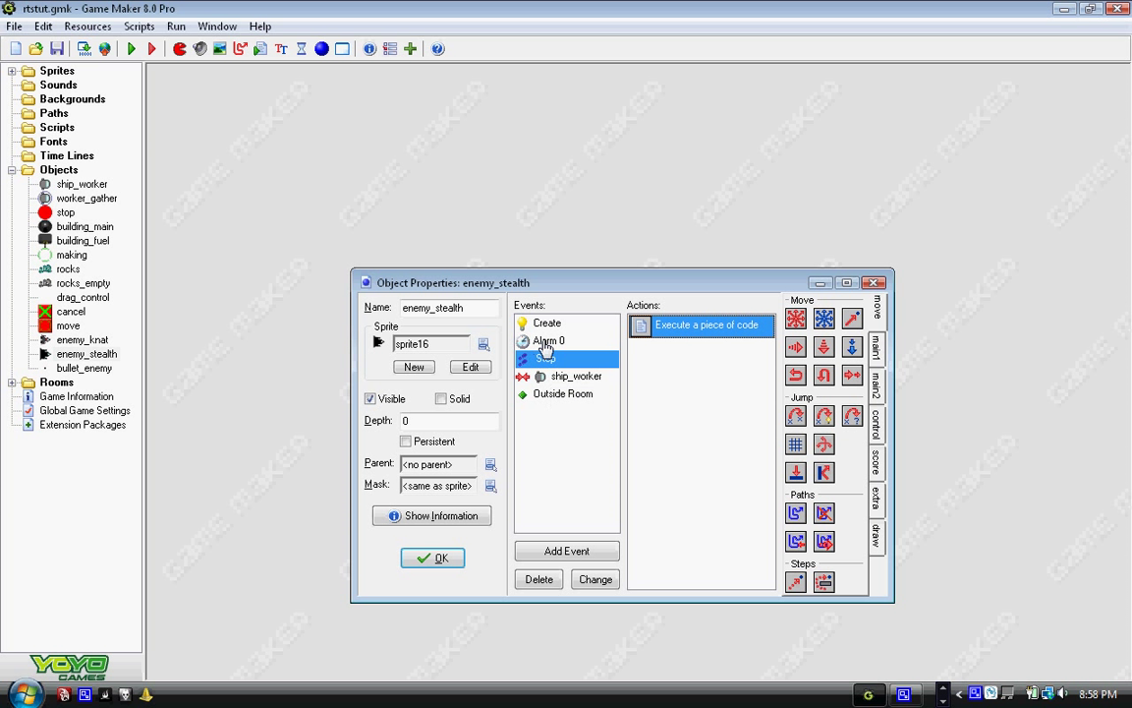
Open enemy_stealth's Alarm 0 code and review the chasing branch.
double_click(707, 324)
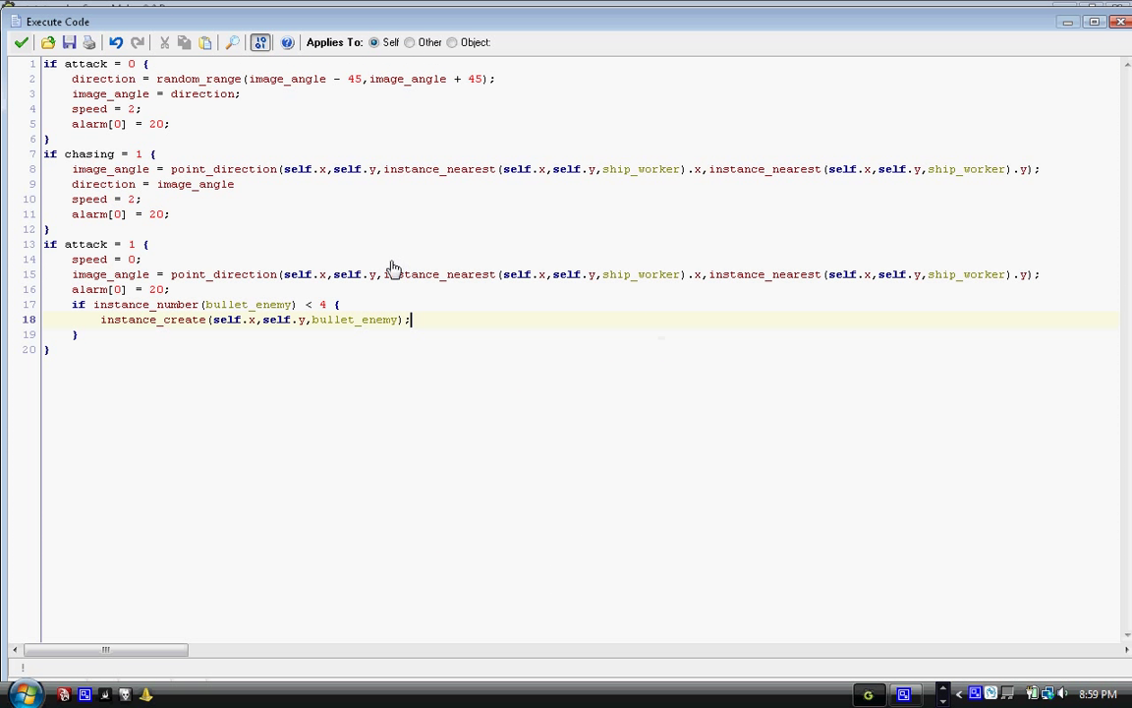
mouse_move(54, 167)
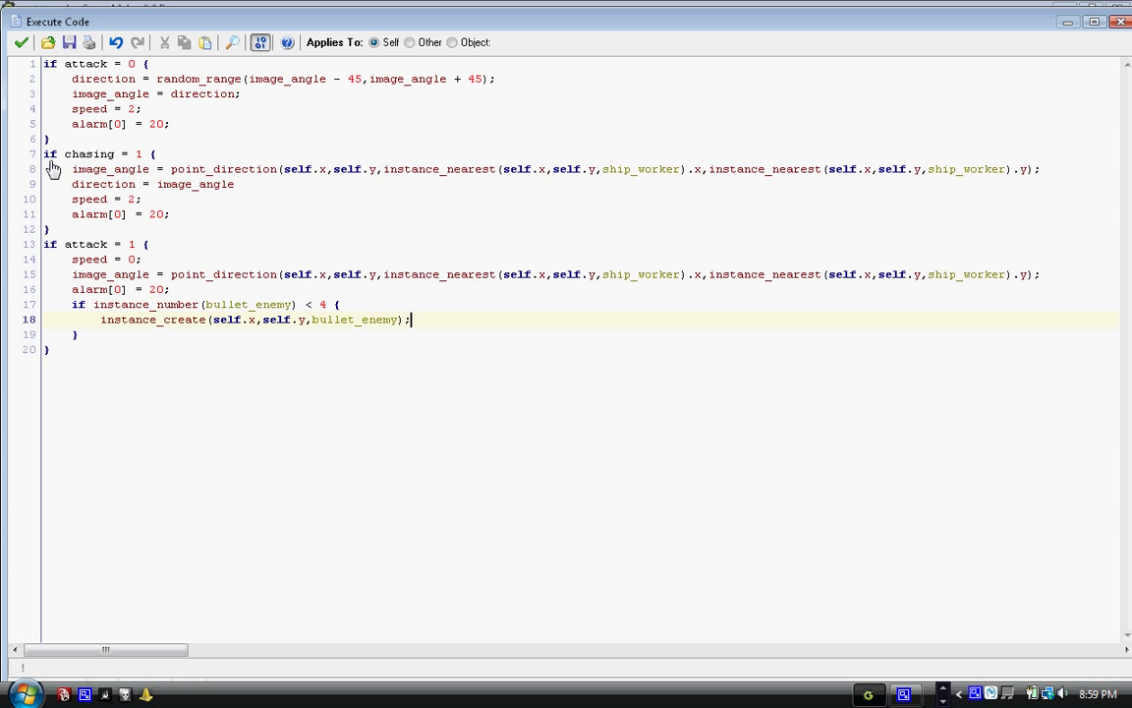
mouse_move(186, 89)
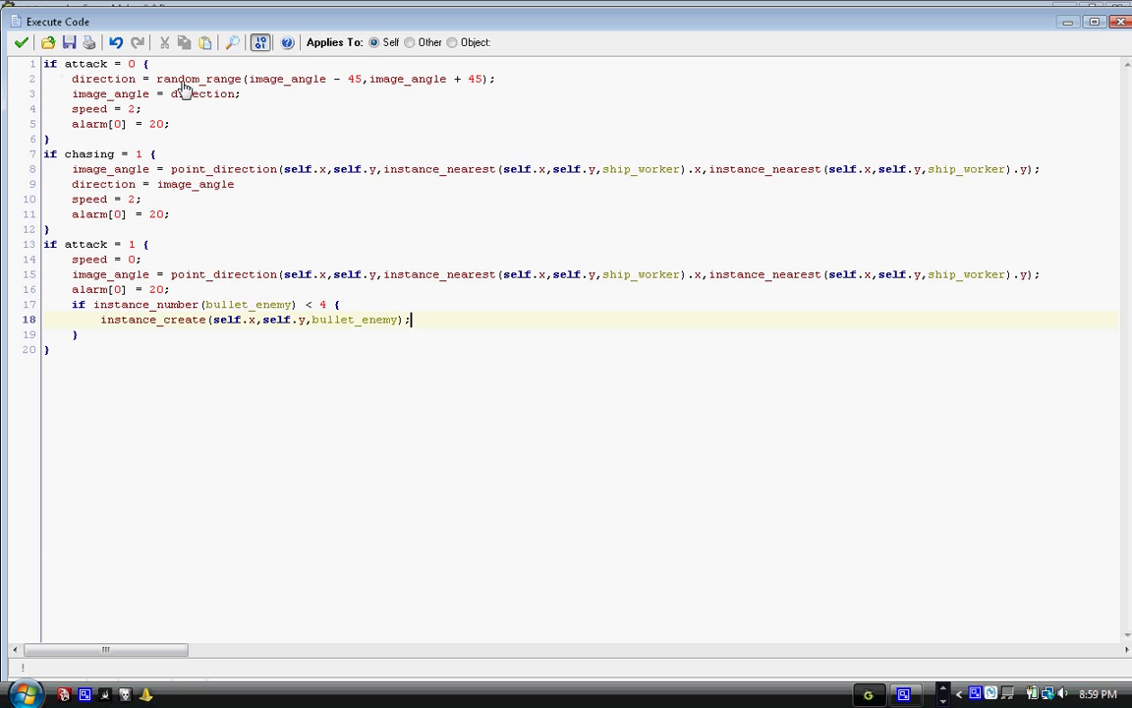
mouse_move(202, 411)
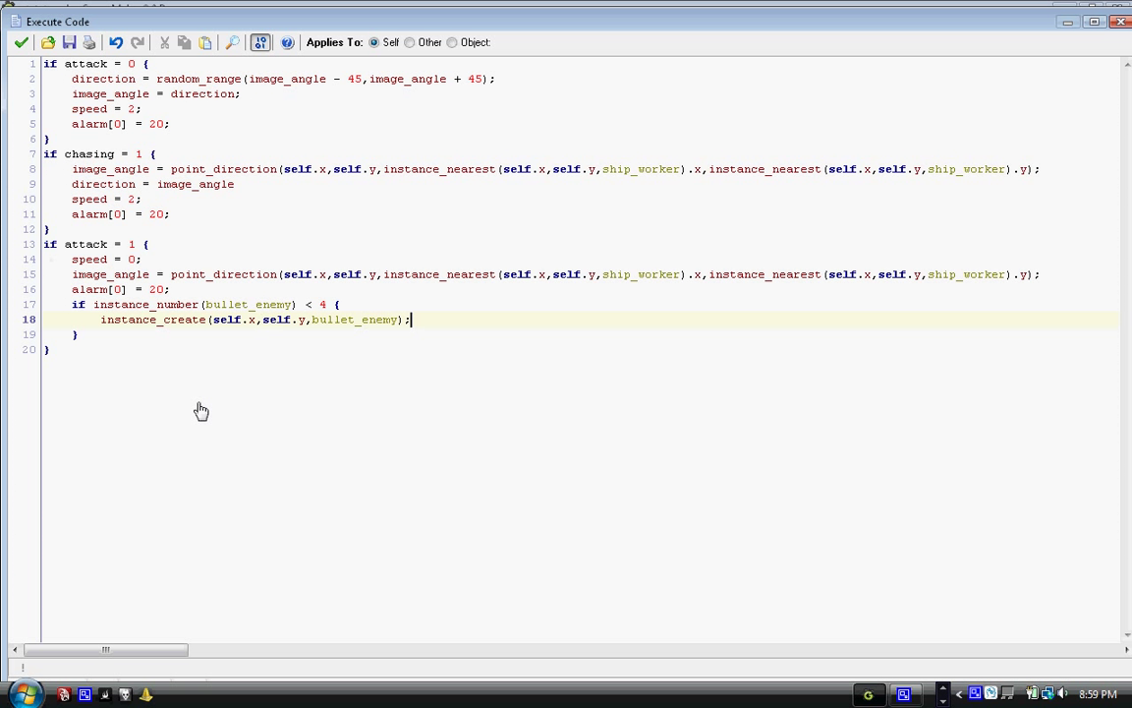
mouse_move(305, 244)
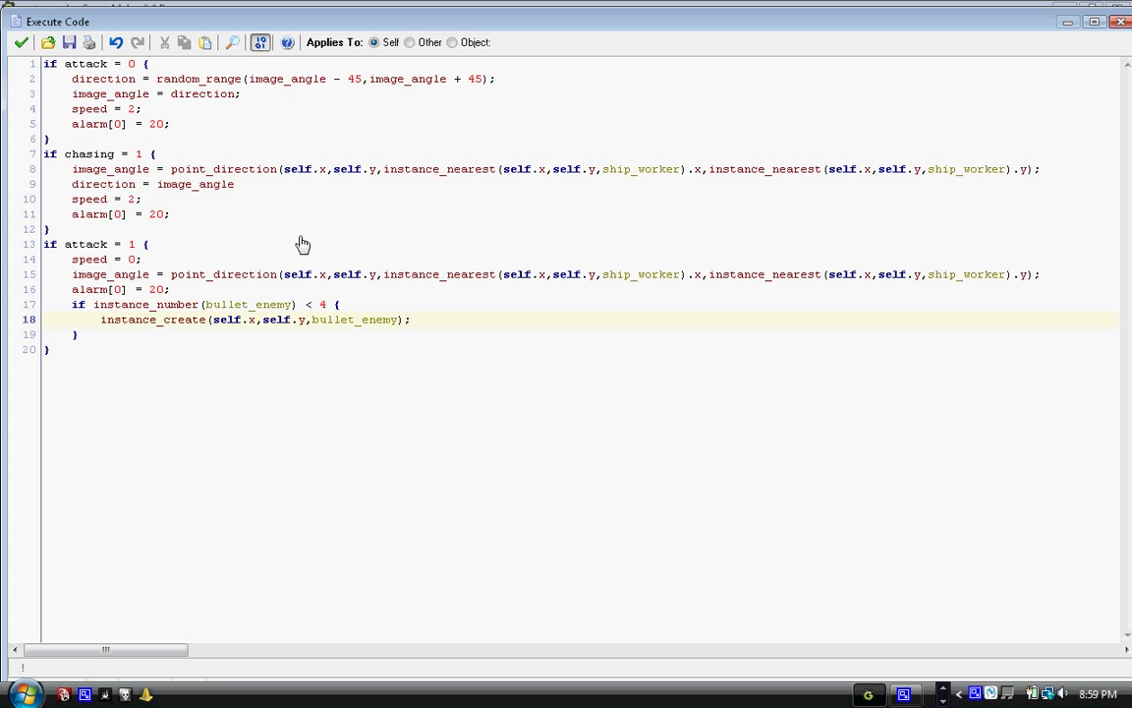
mouse_move(83, 177)
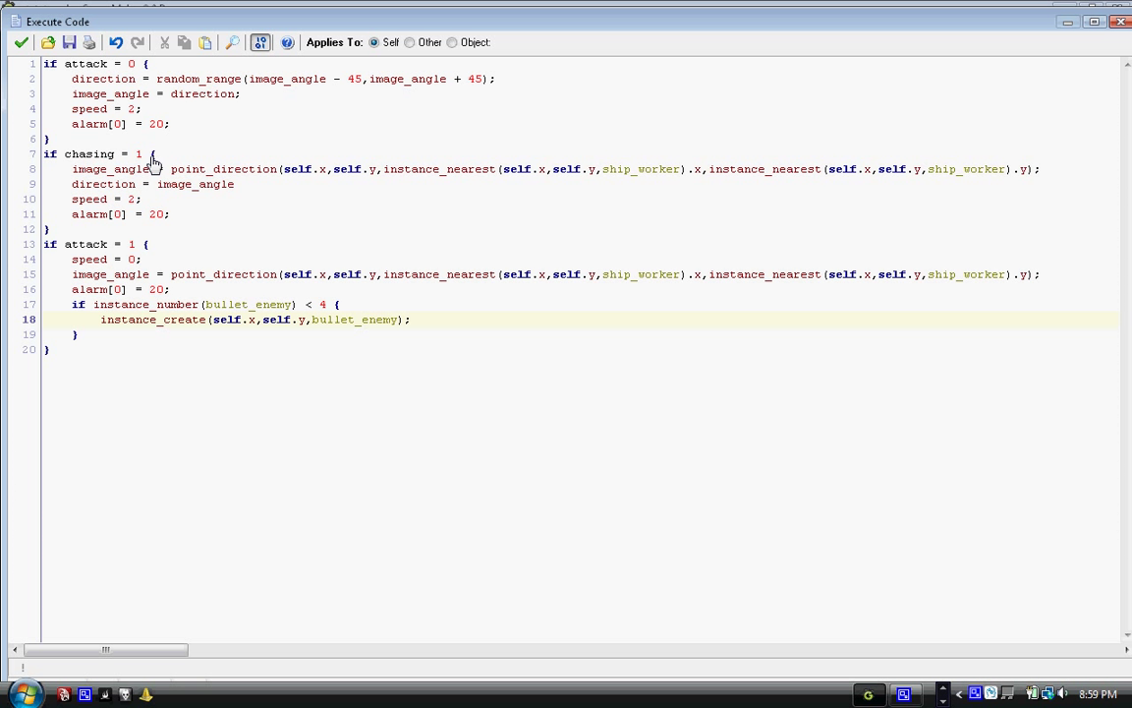
left_click(73, 169)
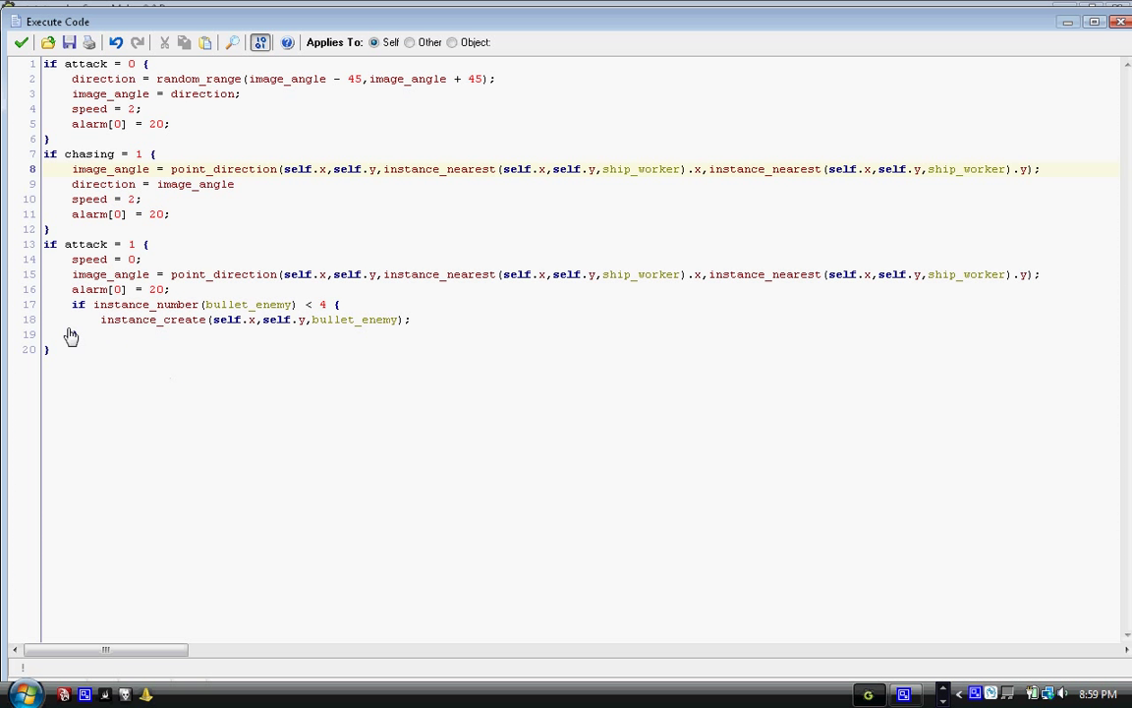
mouse_move(83, 183)
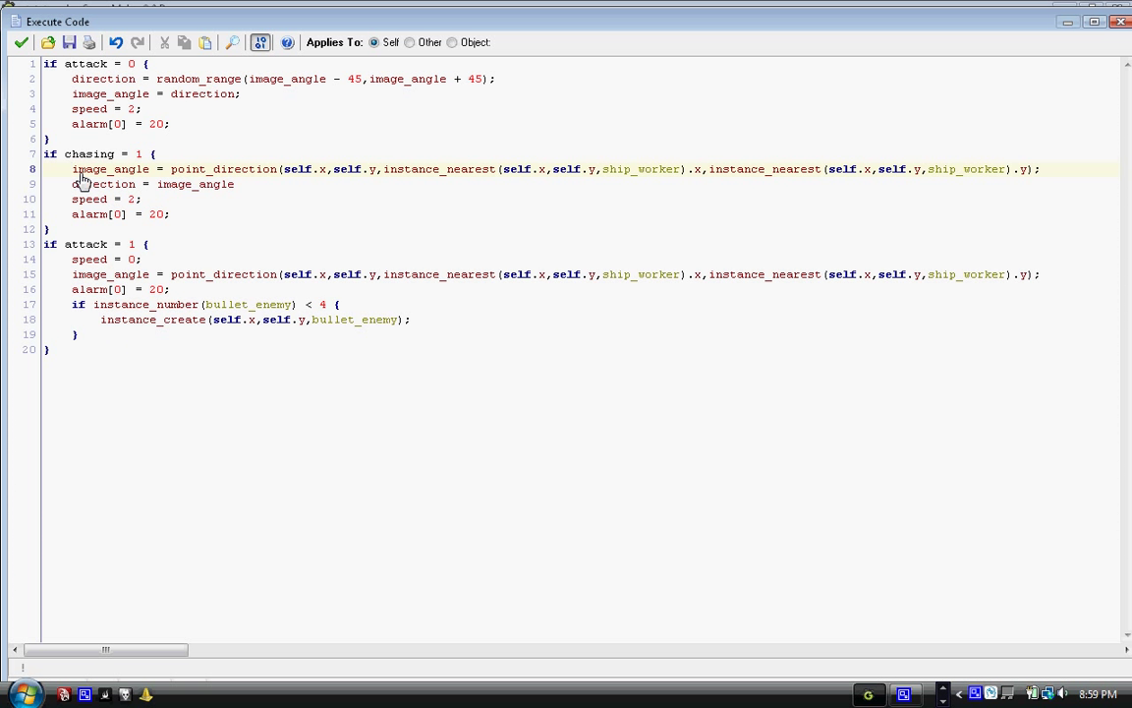
mouse_move(245, 242)
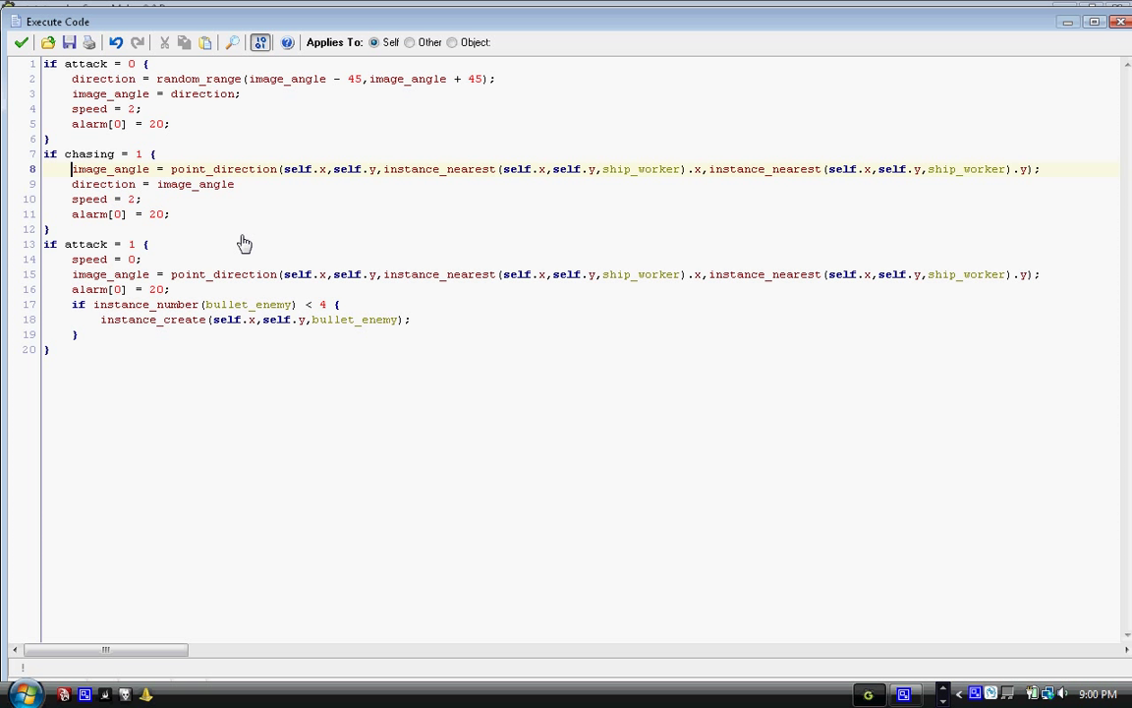
mouse_move(324, 301)
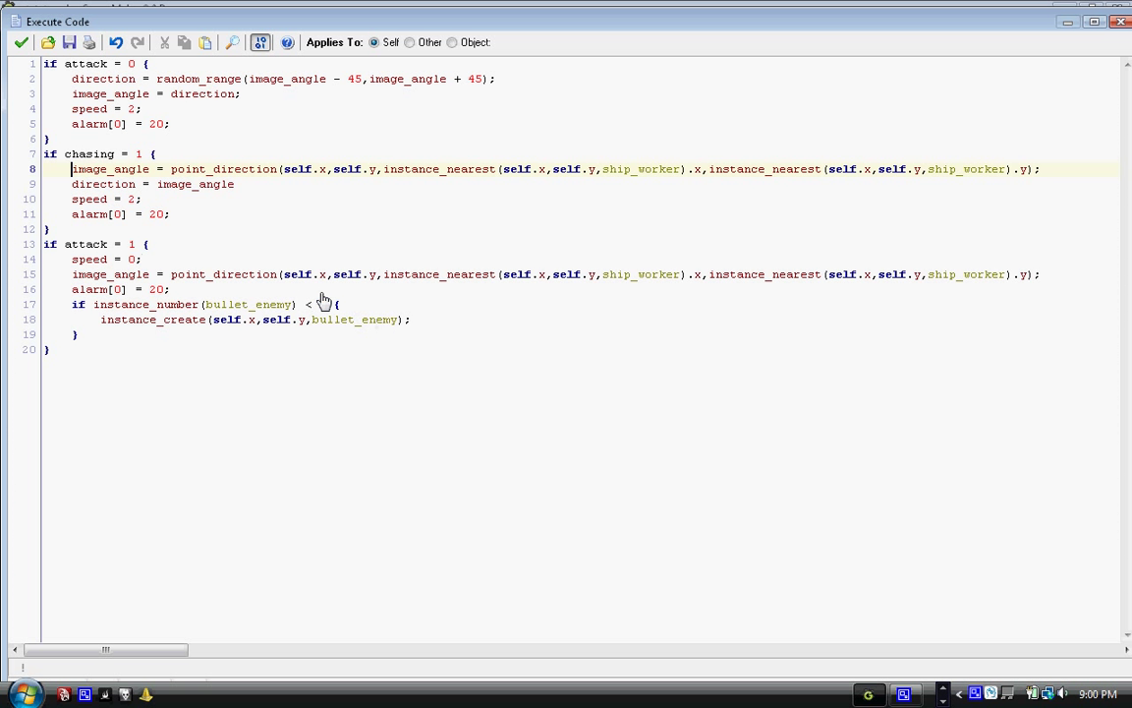
Finish the chasing code so enemy_stealth turns toward the nearest ship_worker.
type("4")
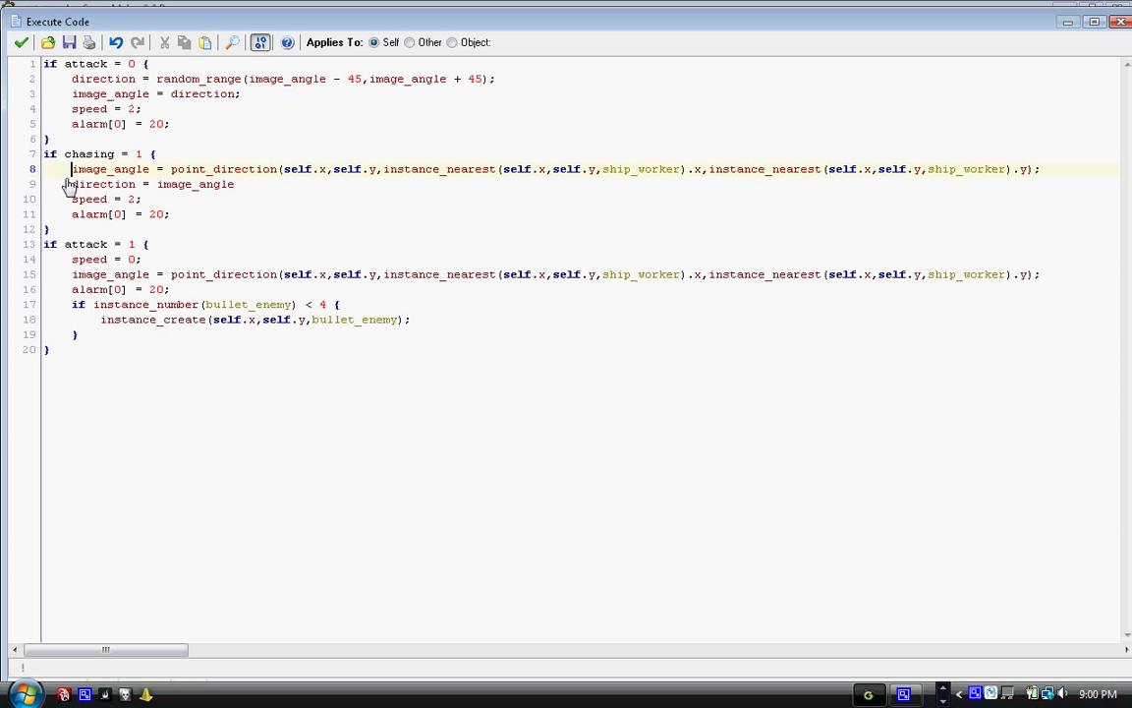
mouse_move(177, 239)
type(";")
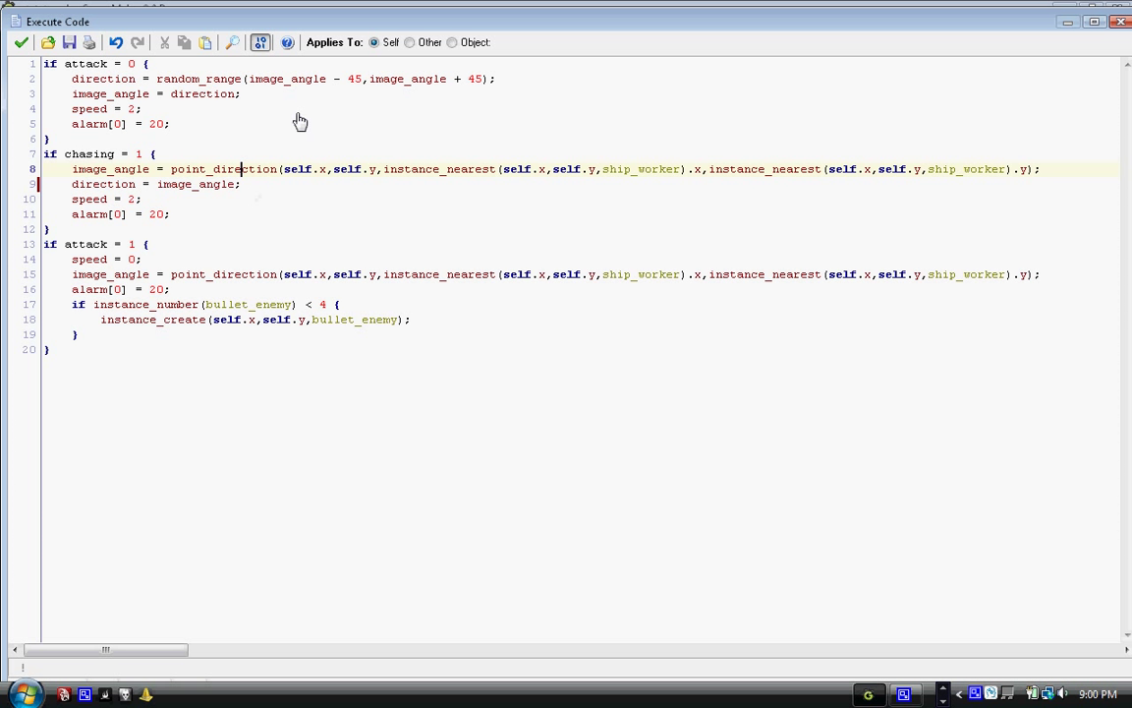
mouse_move(192, 212)
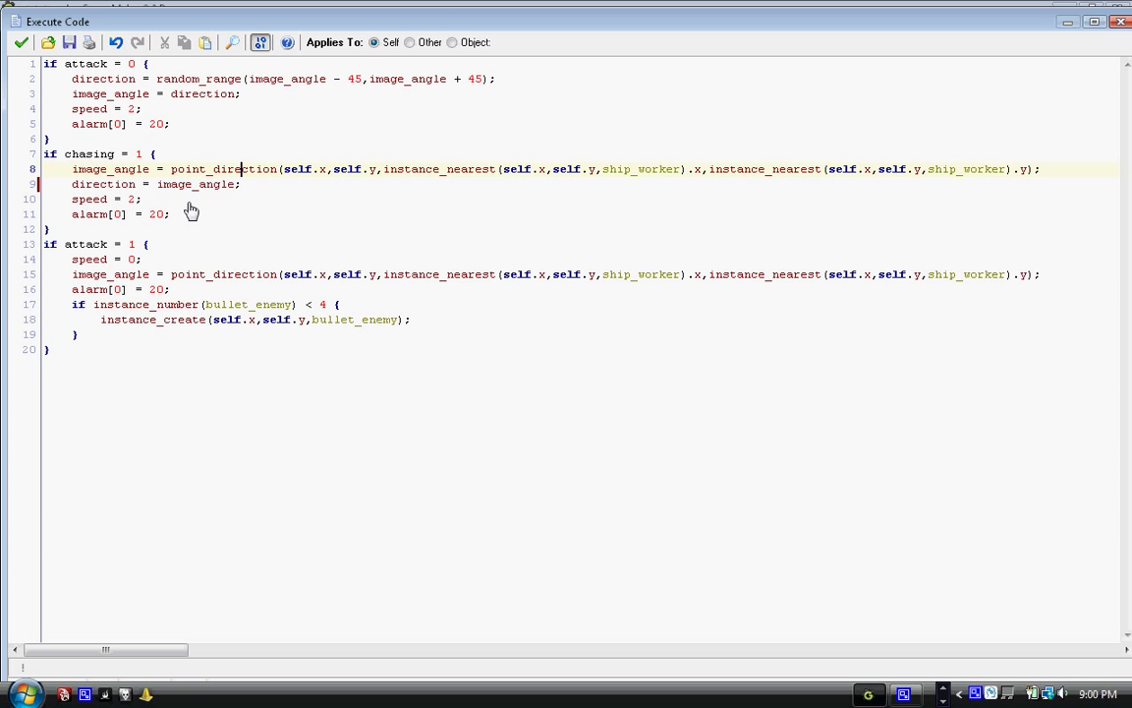
mouse_move(315, 228)
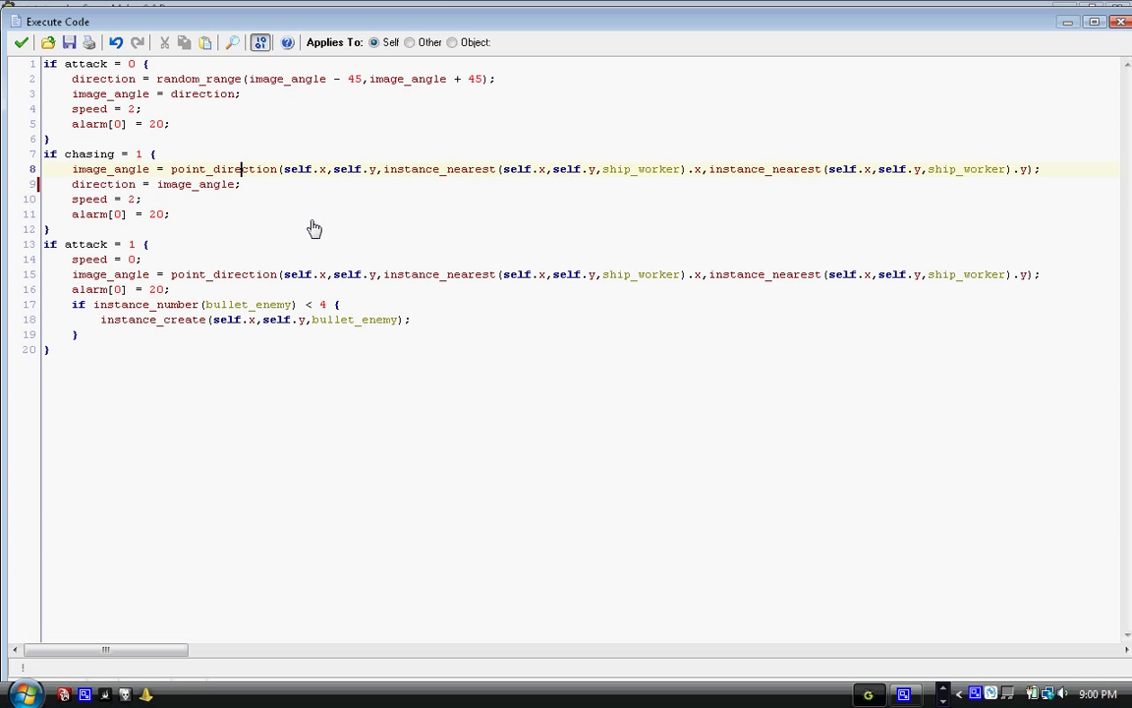
mouse_move(127, 335)
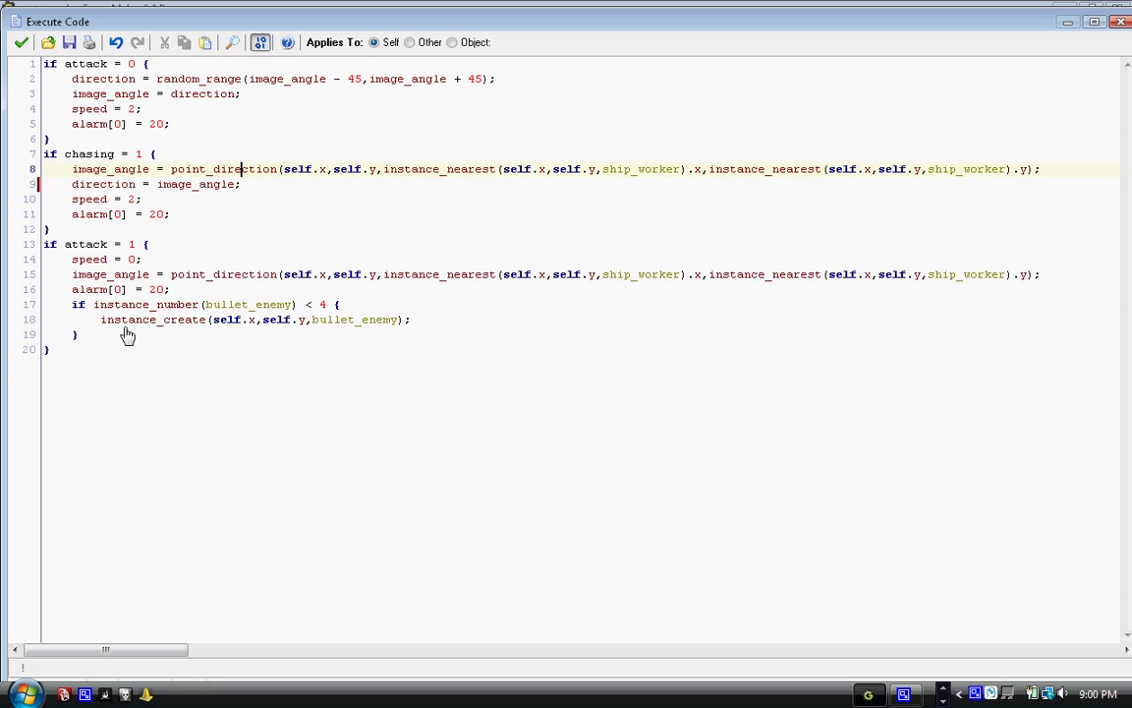
double_click(90, 214)
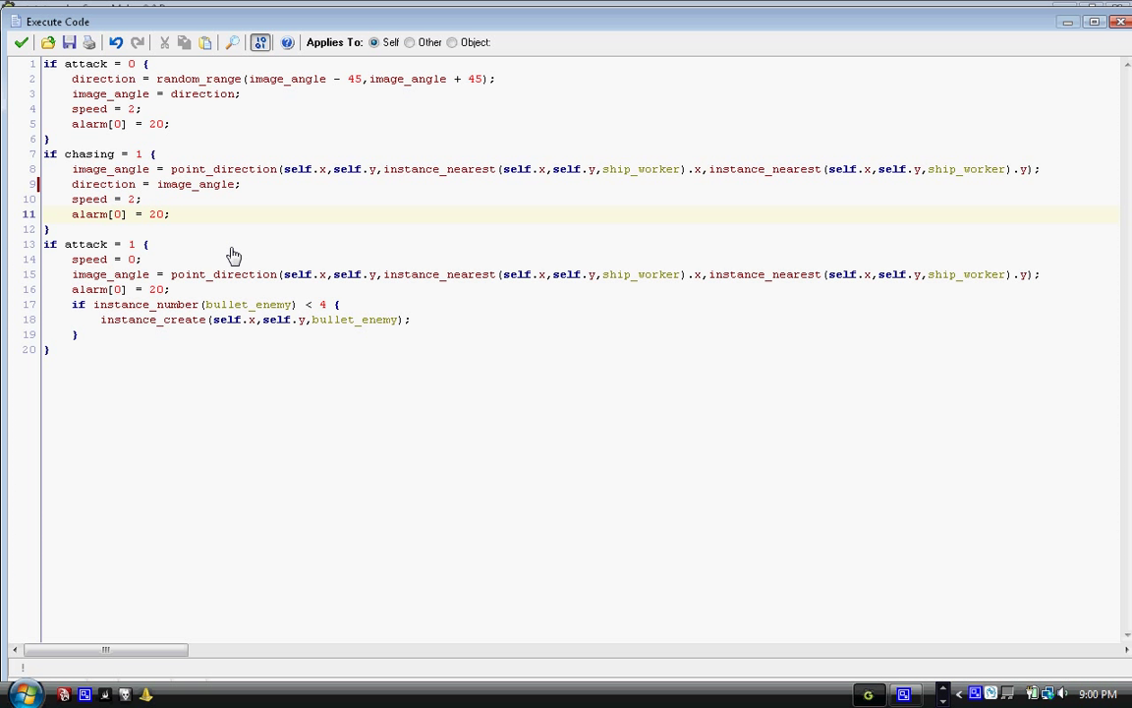
mouse_move(212, 252)
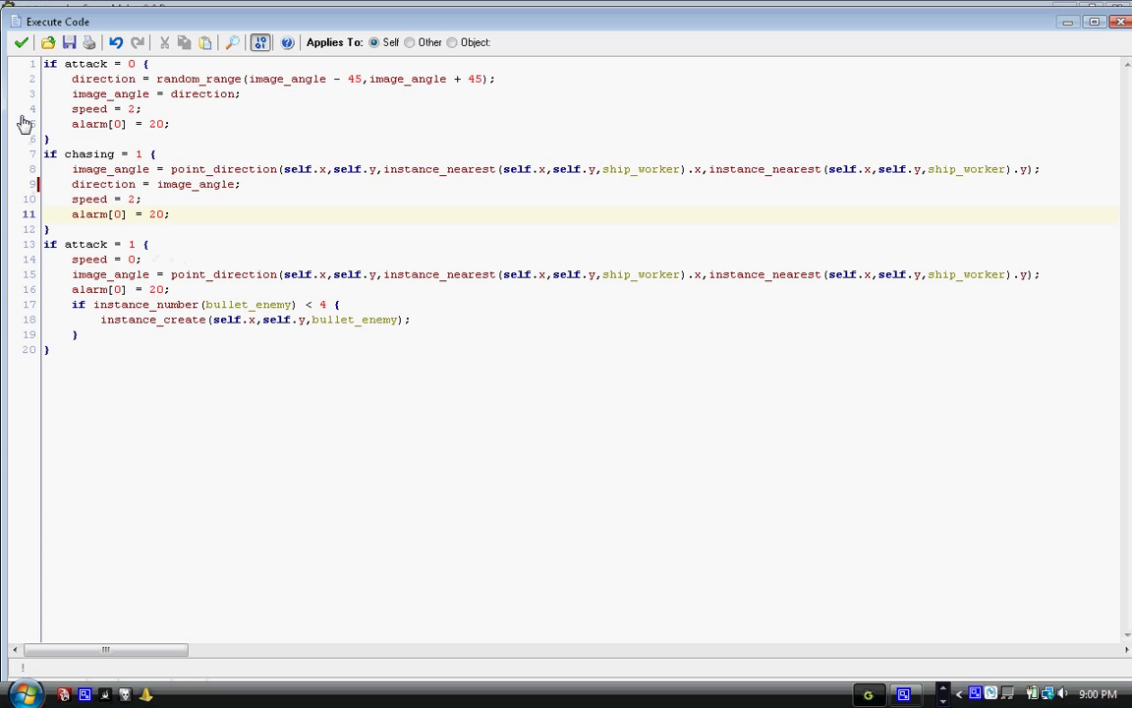
mouse_move(22, 42)
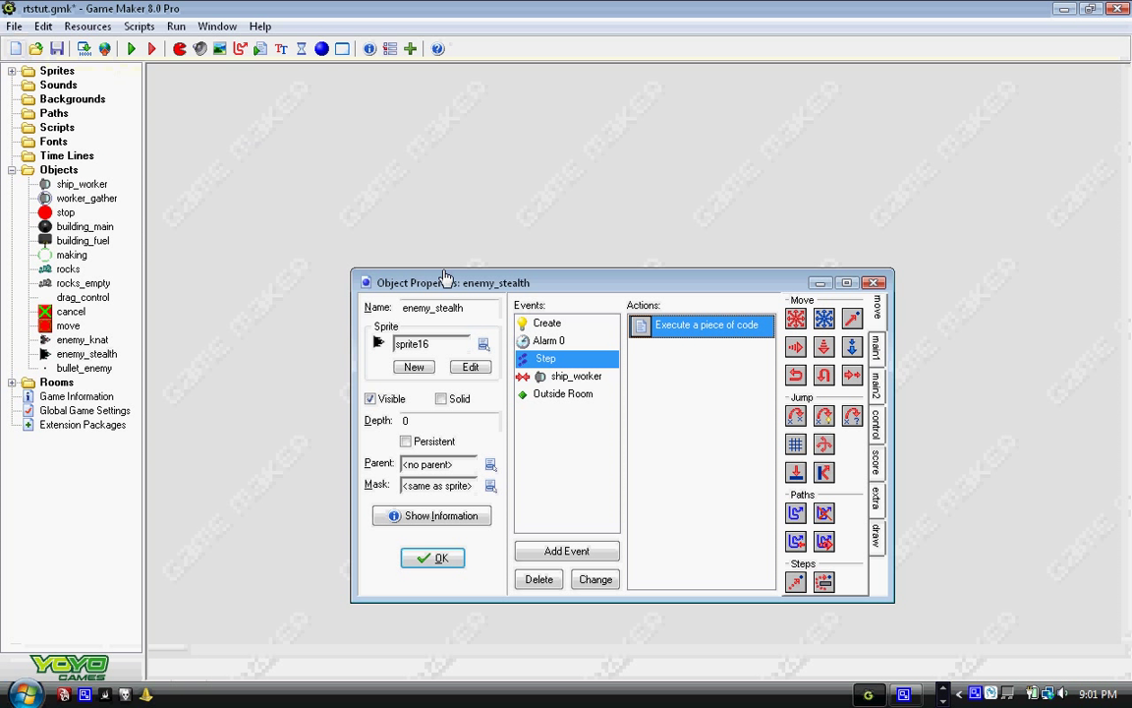
left_click(548, 340)
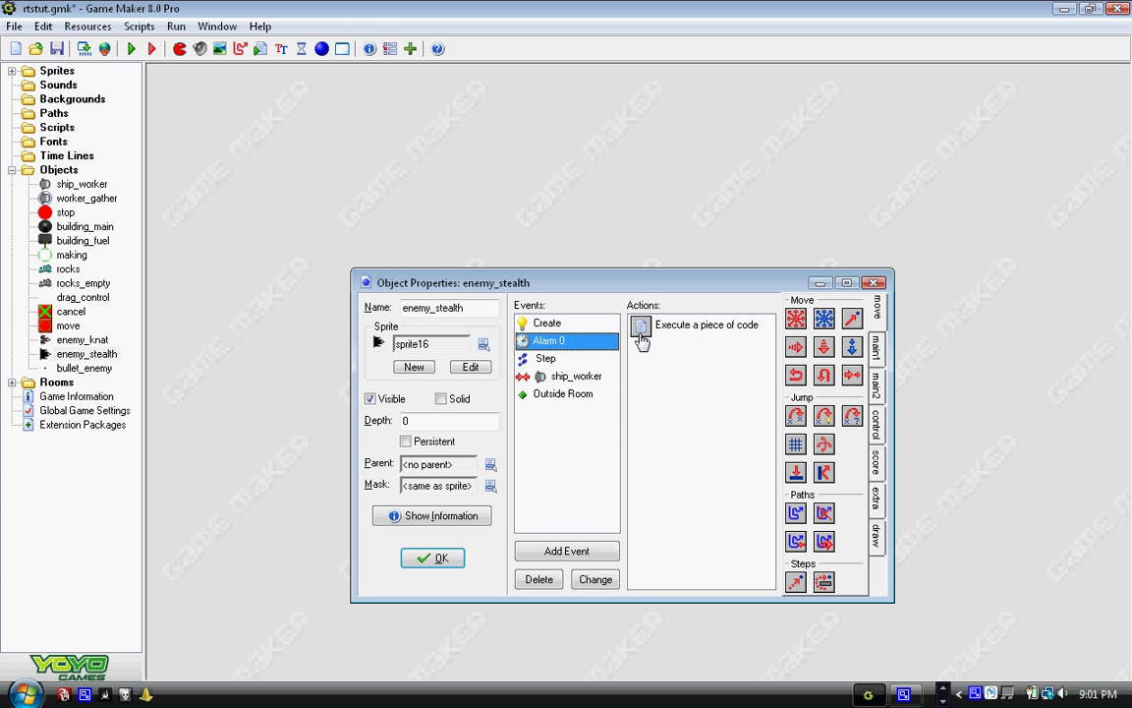
double_click(706, 324)
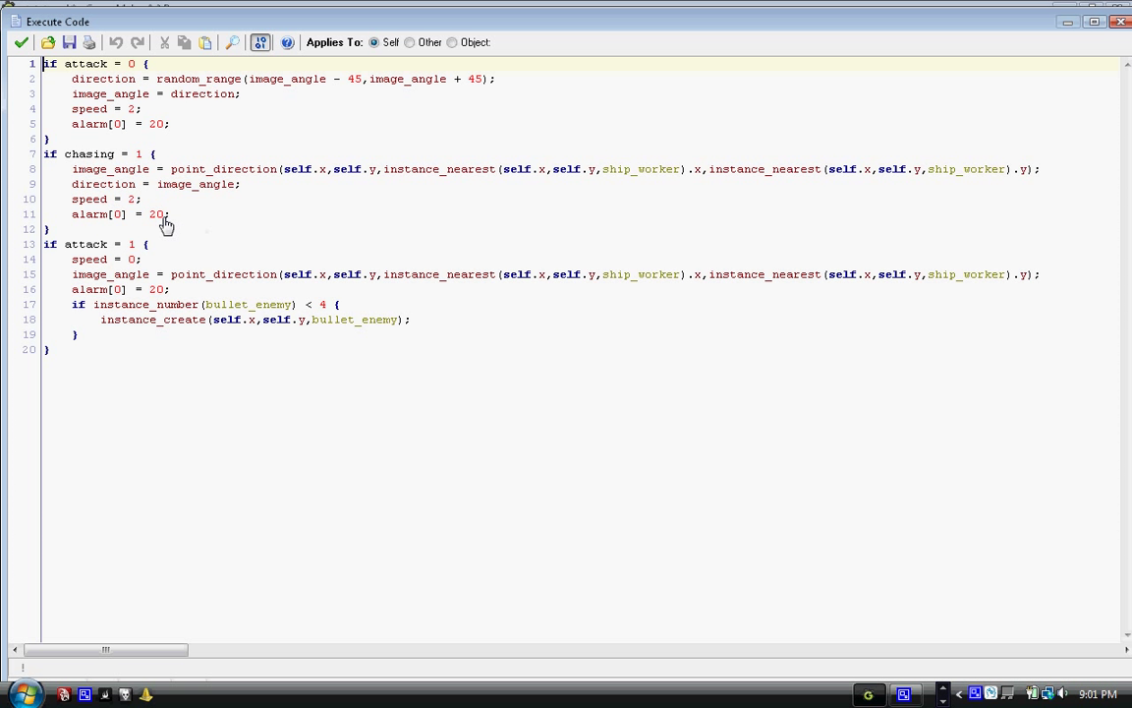
mouse_move(172, 224)
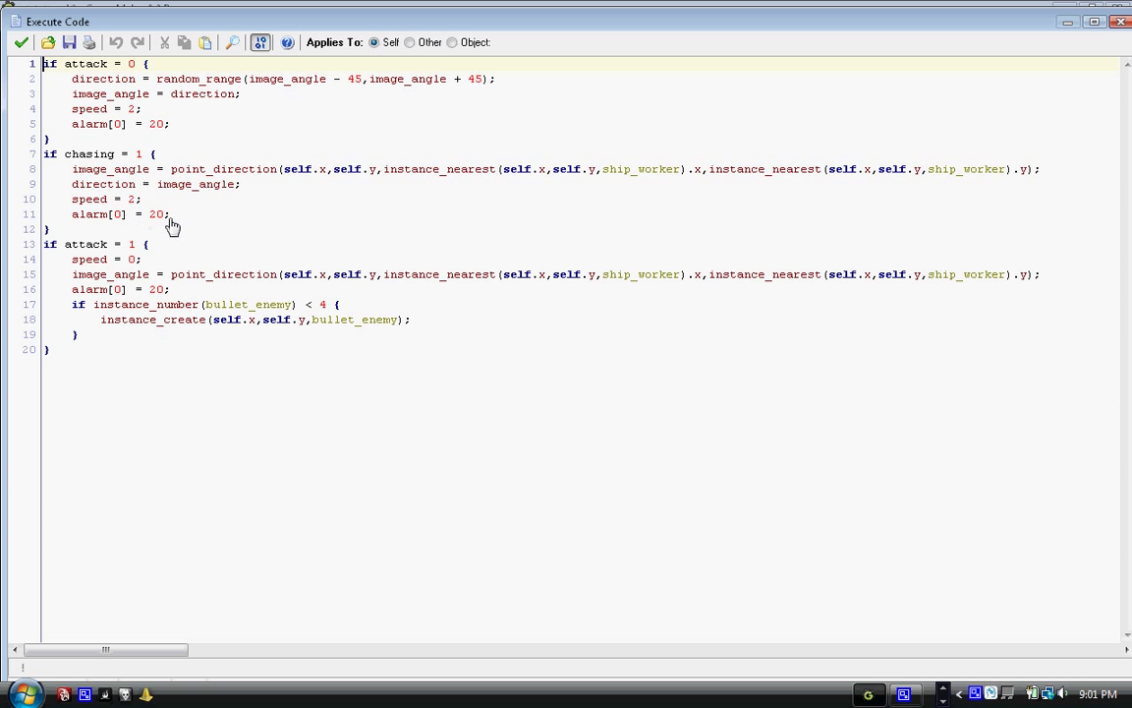
mouse_move(196, 239)
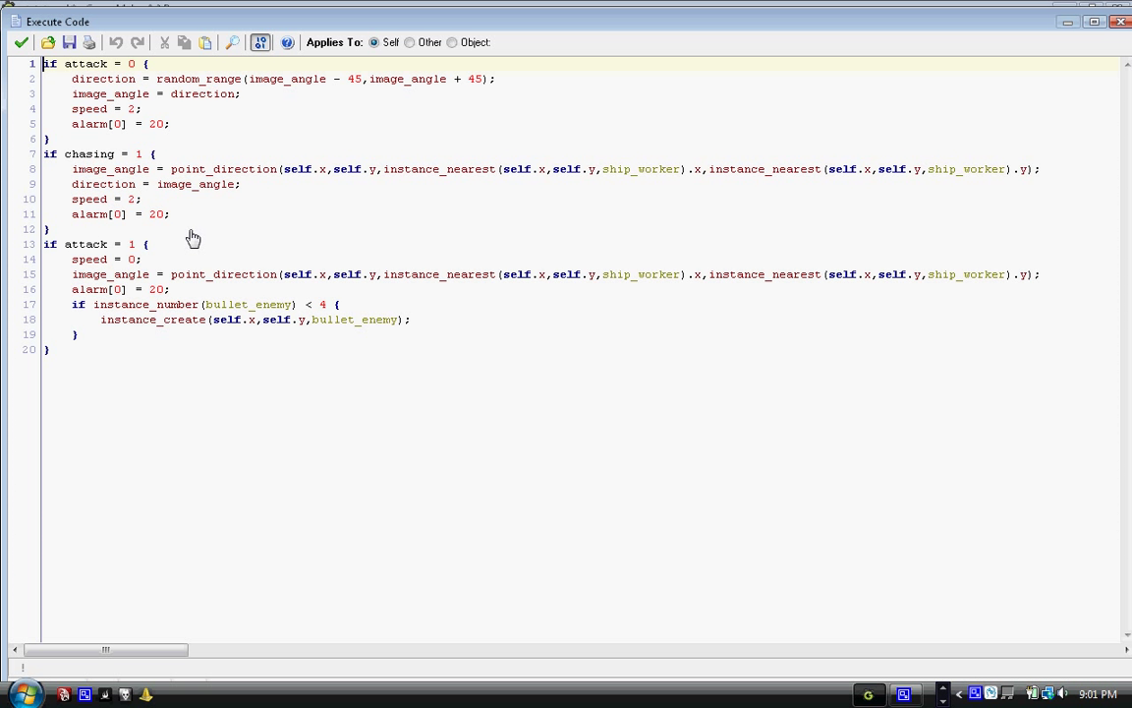
mouse_move(194, 255)
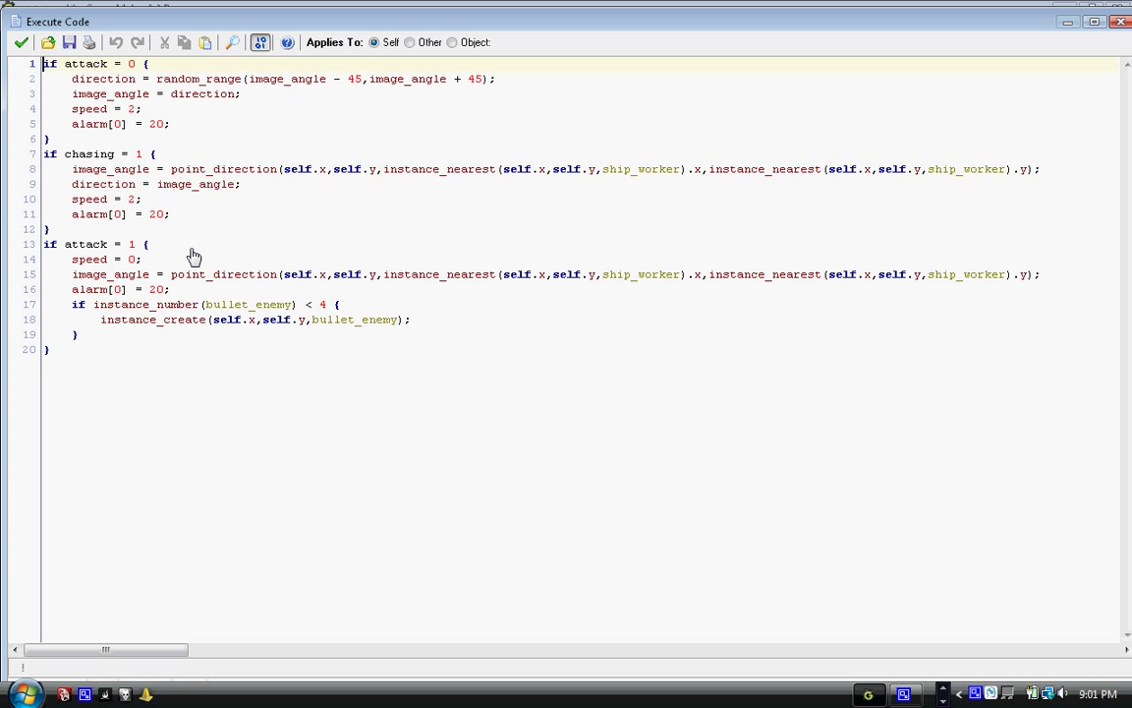
mouse_move(191, 253)
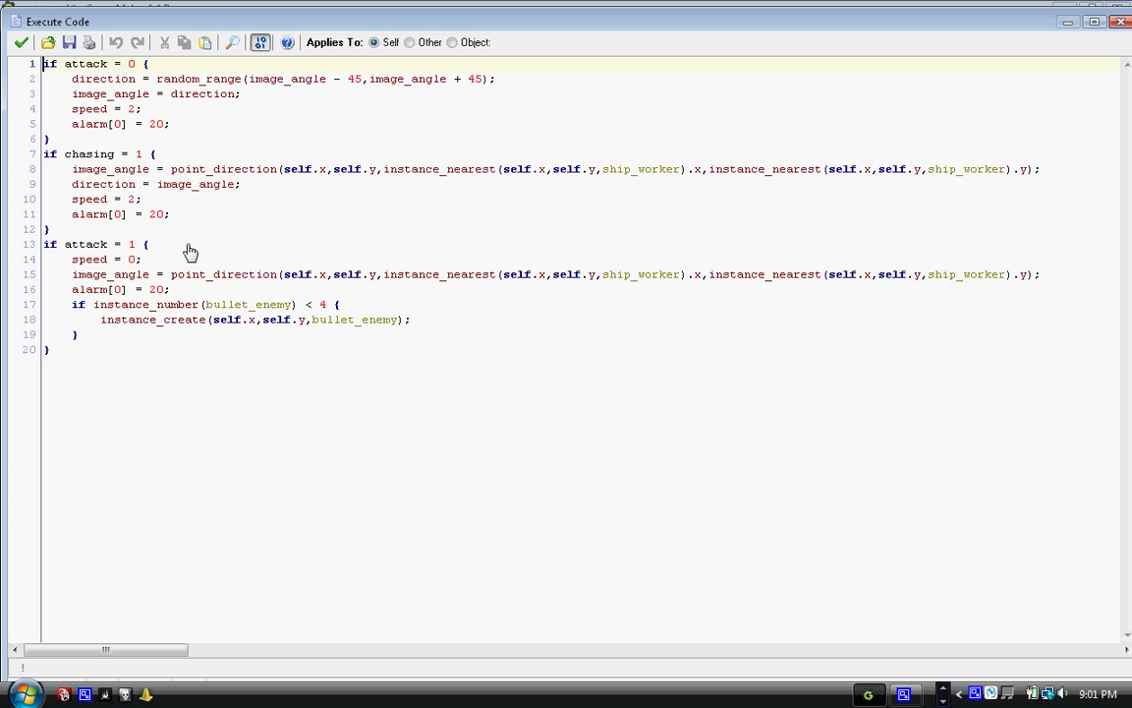
mouse_move(182, 236)
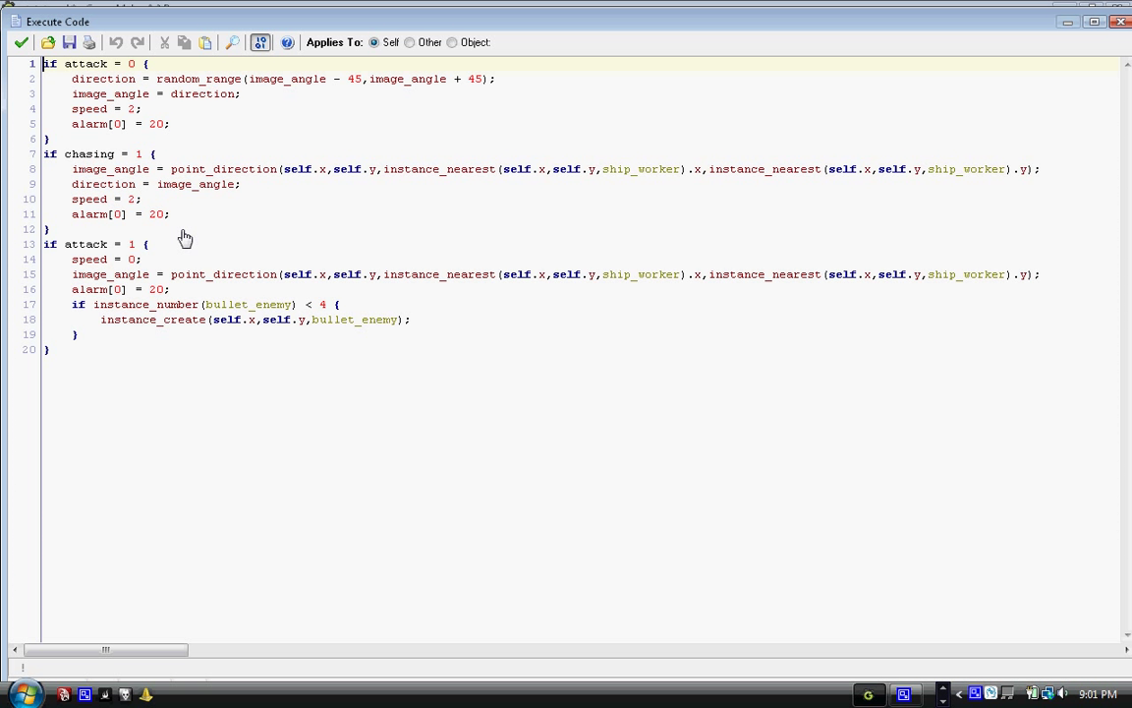
mouse_move(175, 233)
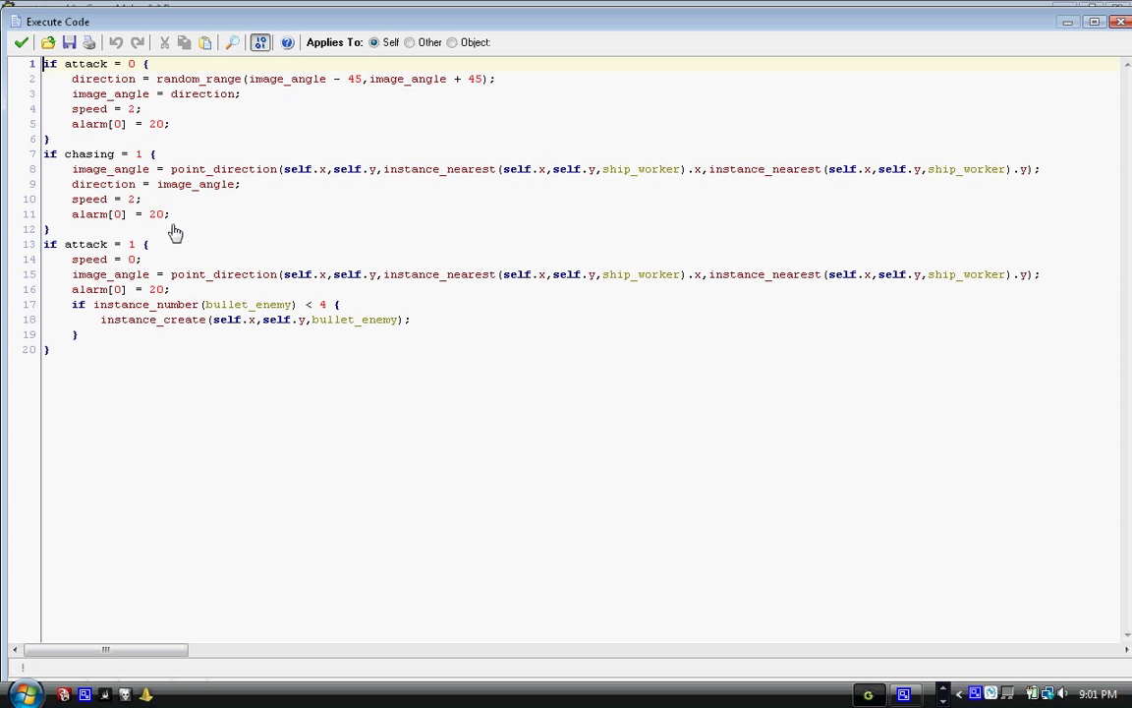
mouse_move(220, 245)
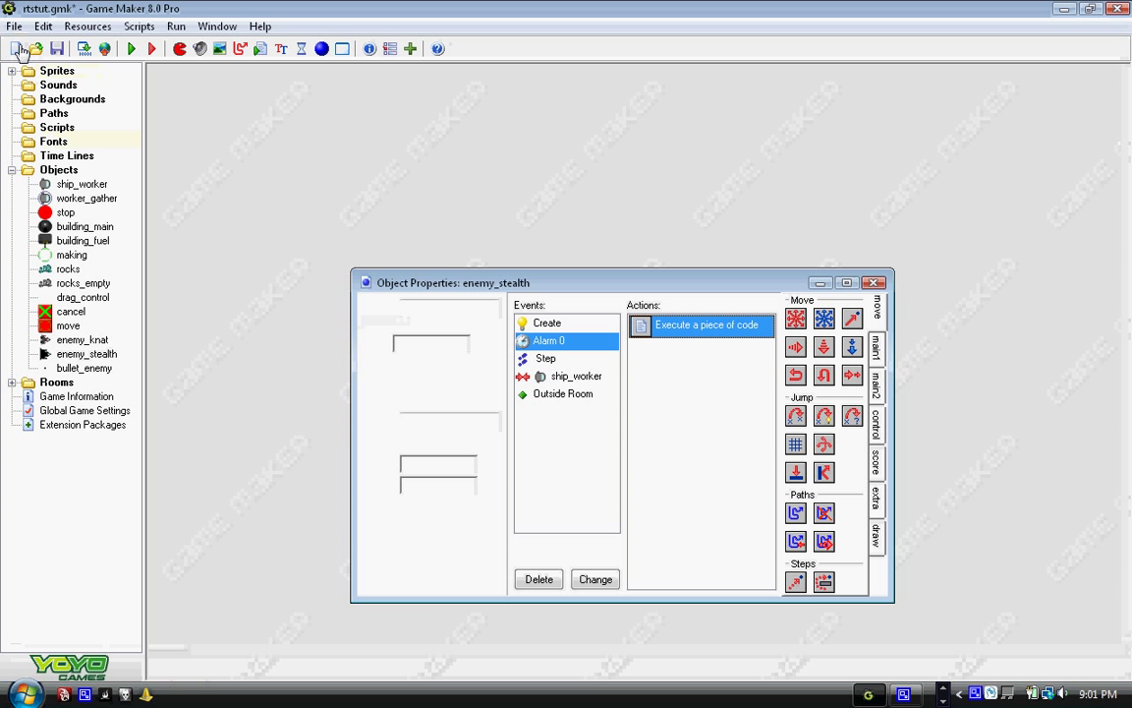
Close enemy_stealth's properties, open room0 and pick enemy_stealth as the object to place.
left_click(873, 283)
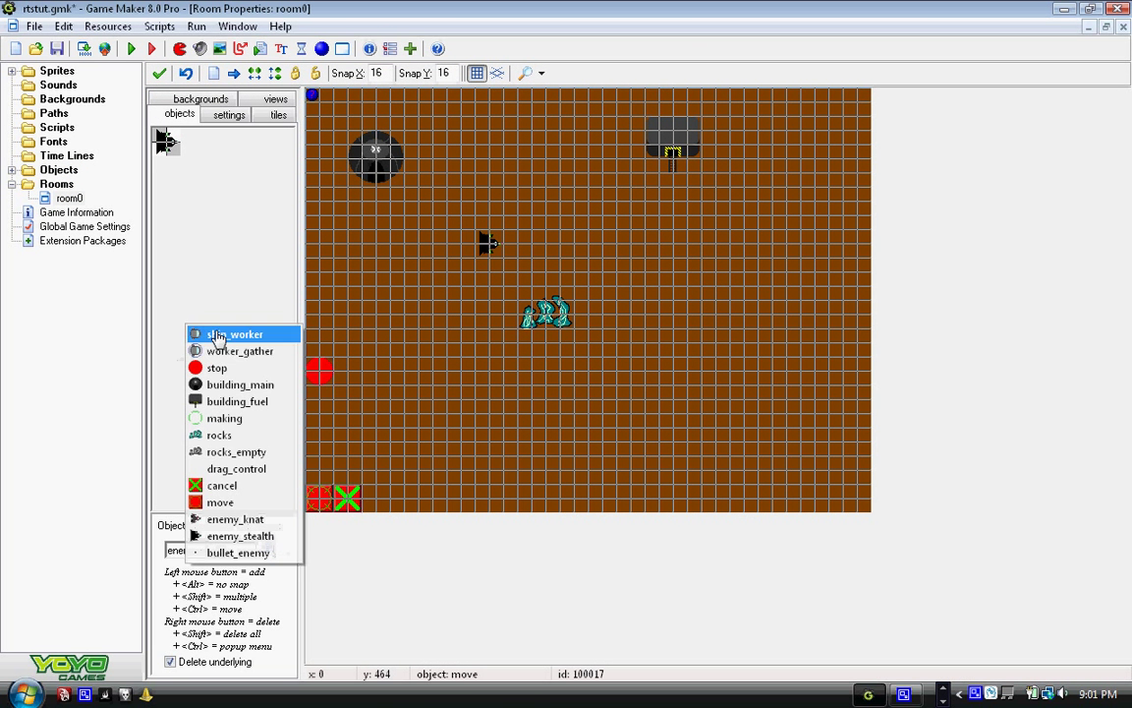
left_click(236, 518)
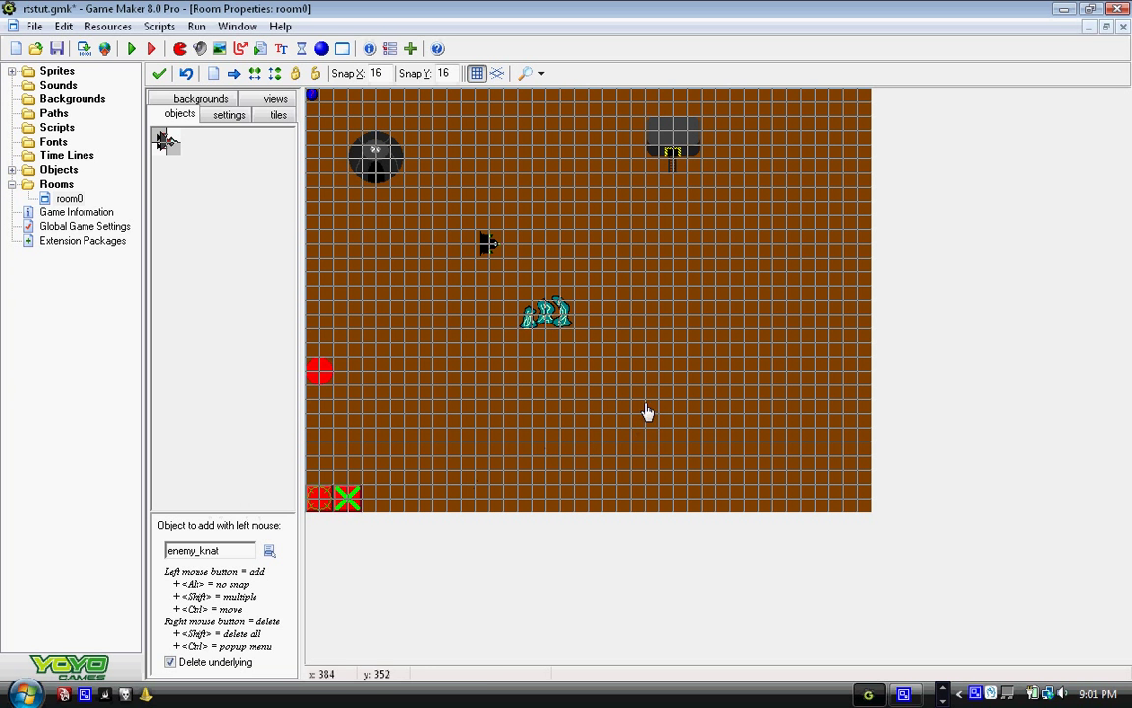
mouse_move(639, 398)
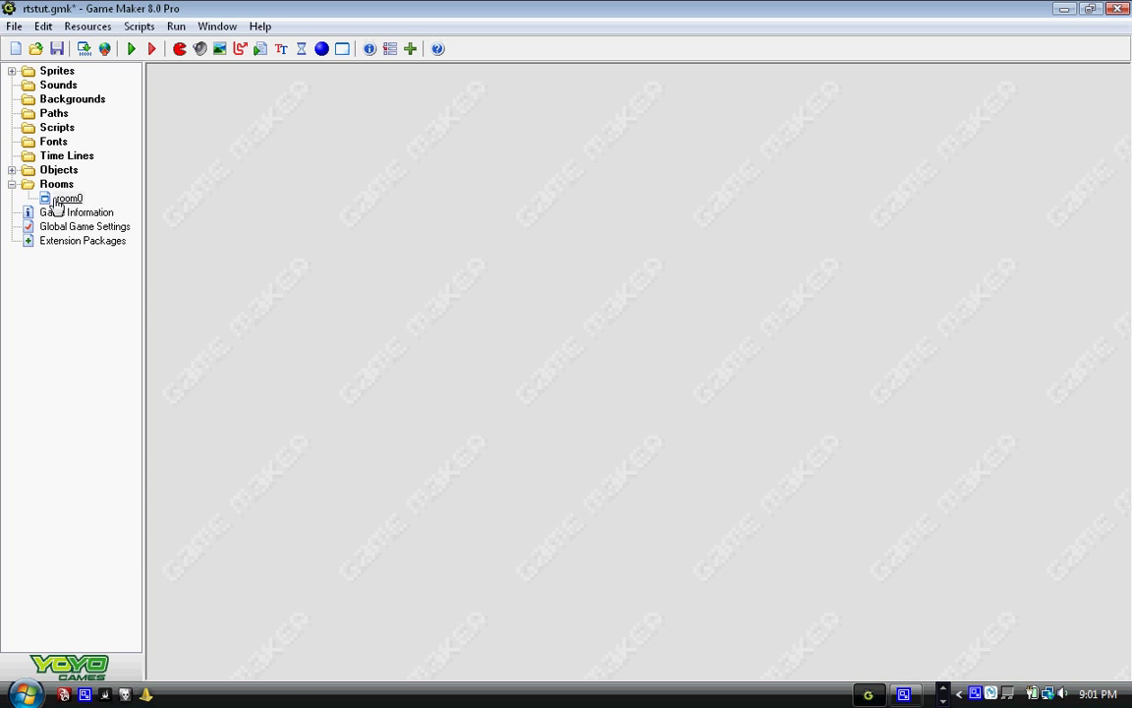
double_click(69, 197)
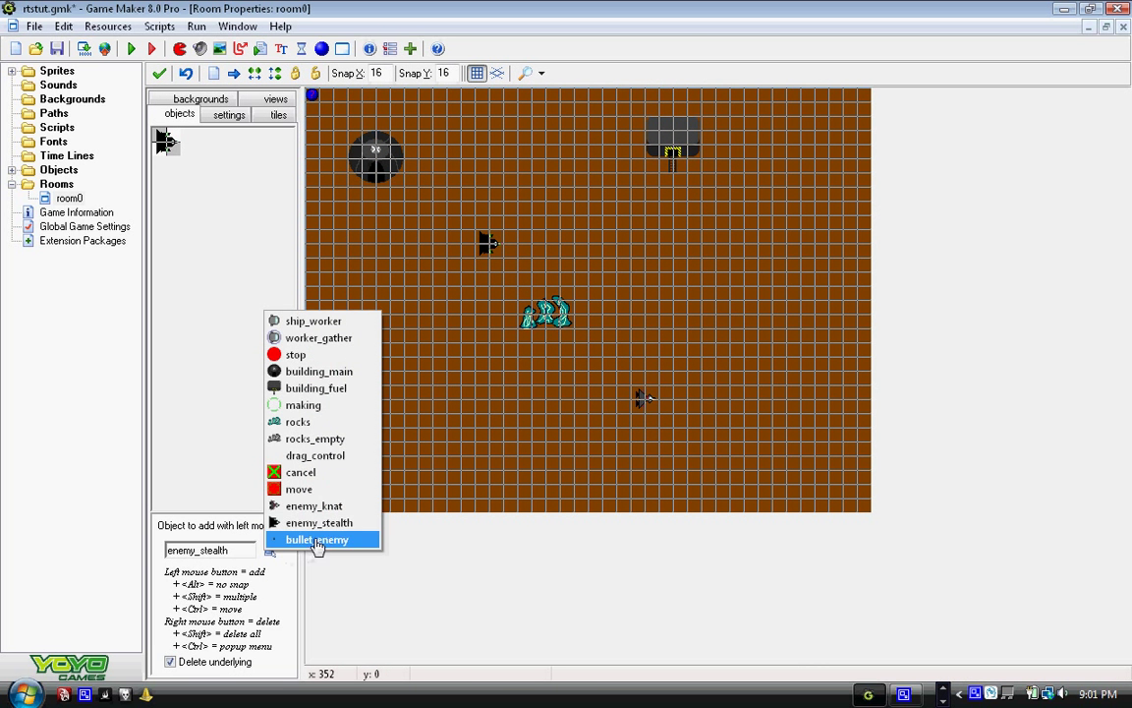
left_click(313, 321)
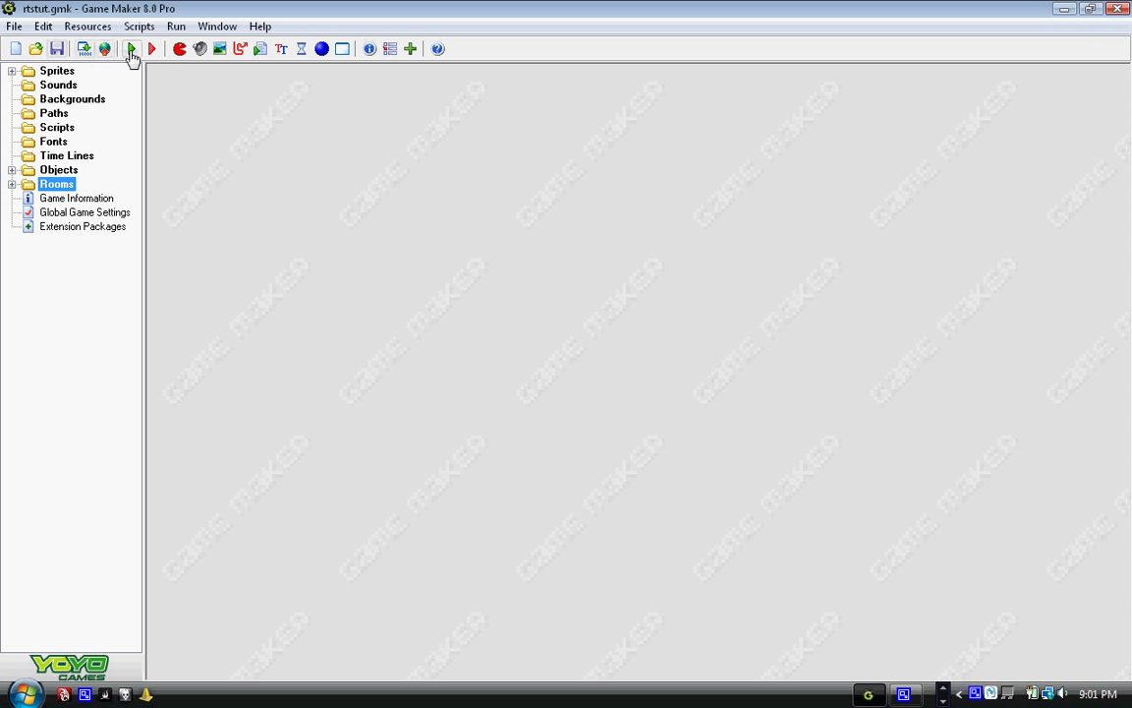
Run the game to watch enemy_stealth chase the workers.
left_click(151, 48)
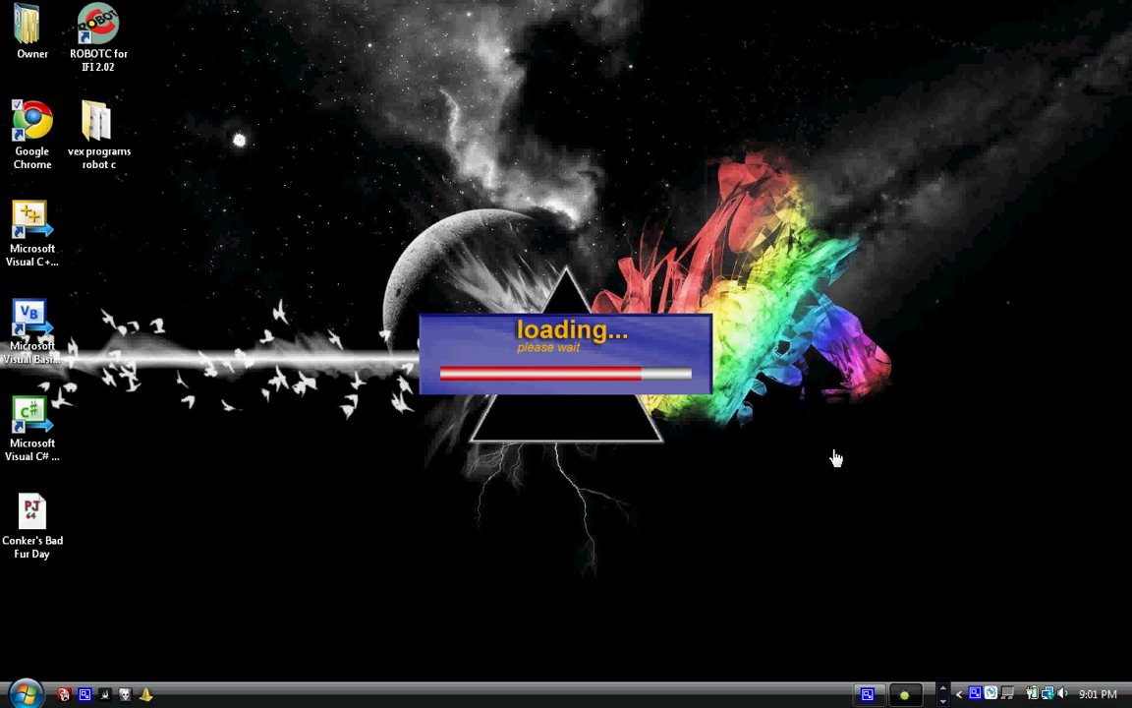
mouse_move(822, 455)
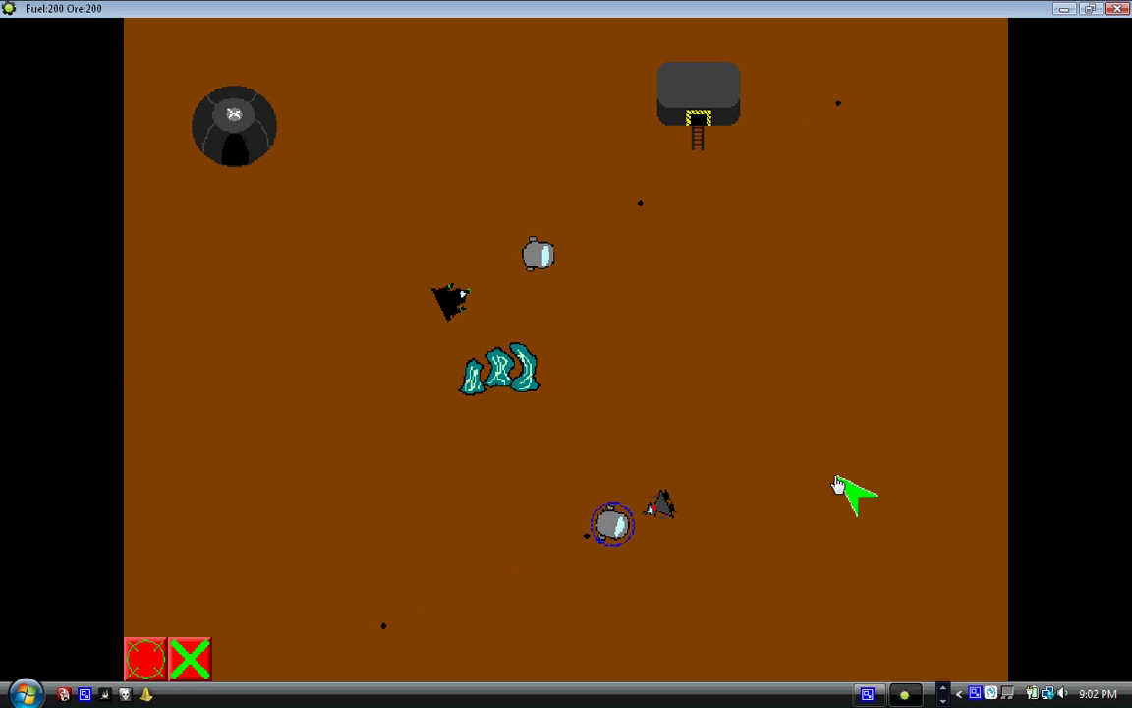
mouse_move(653, 531)
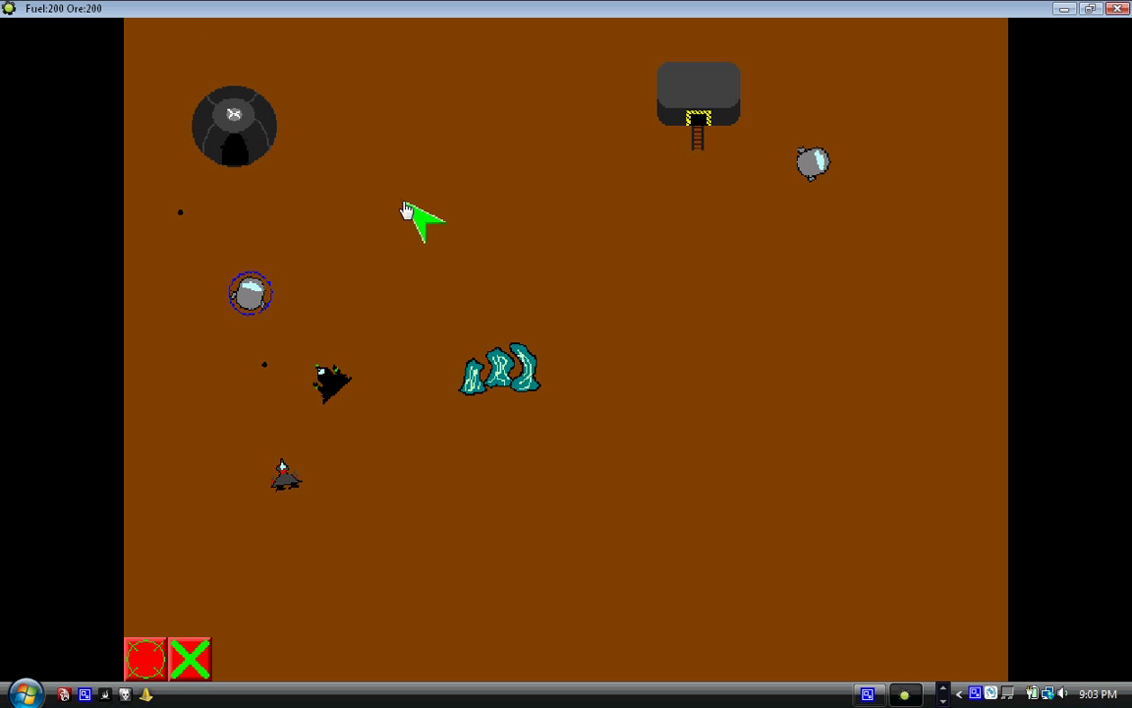
mouse_move(1066, 648)
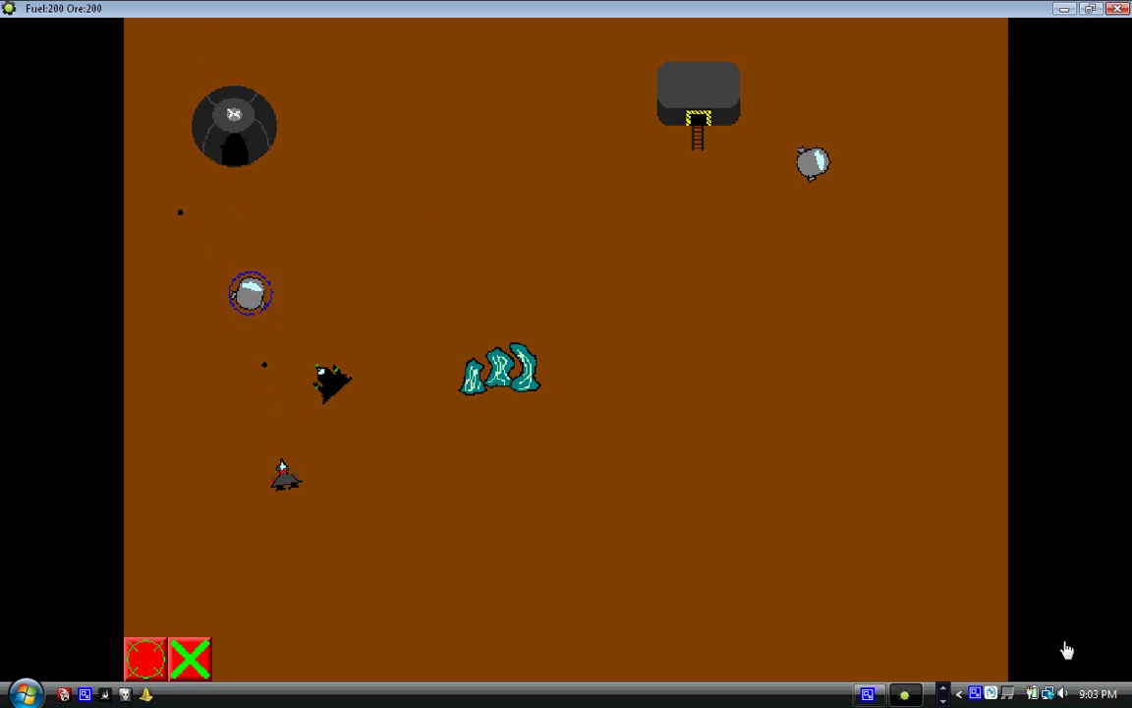